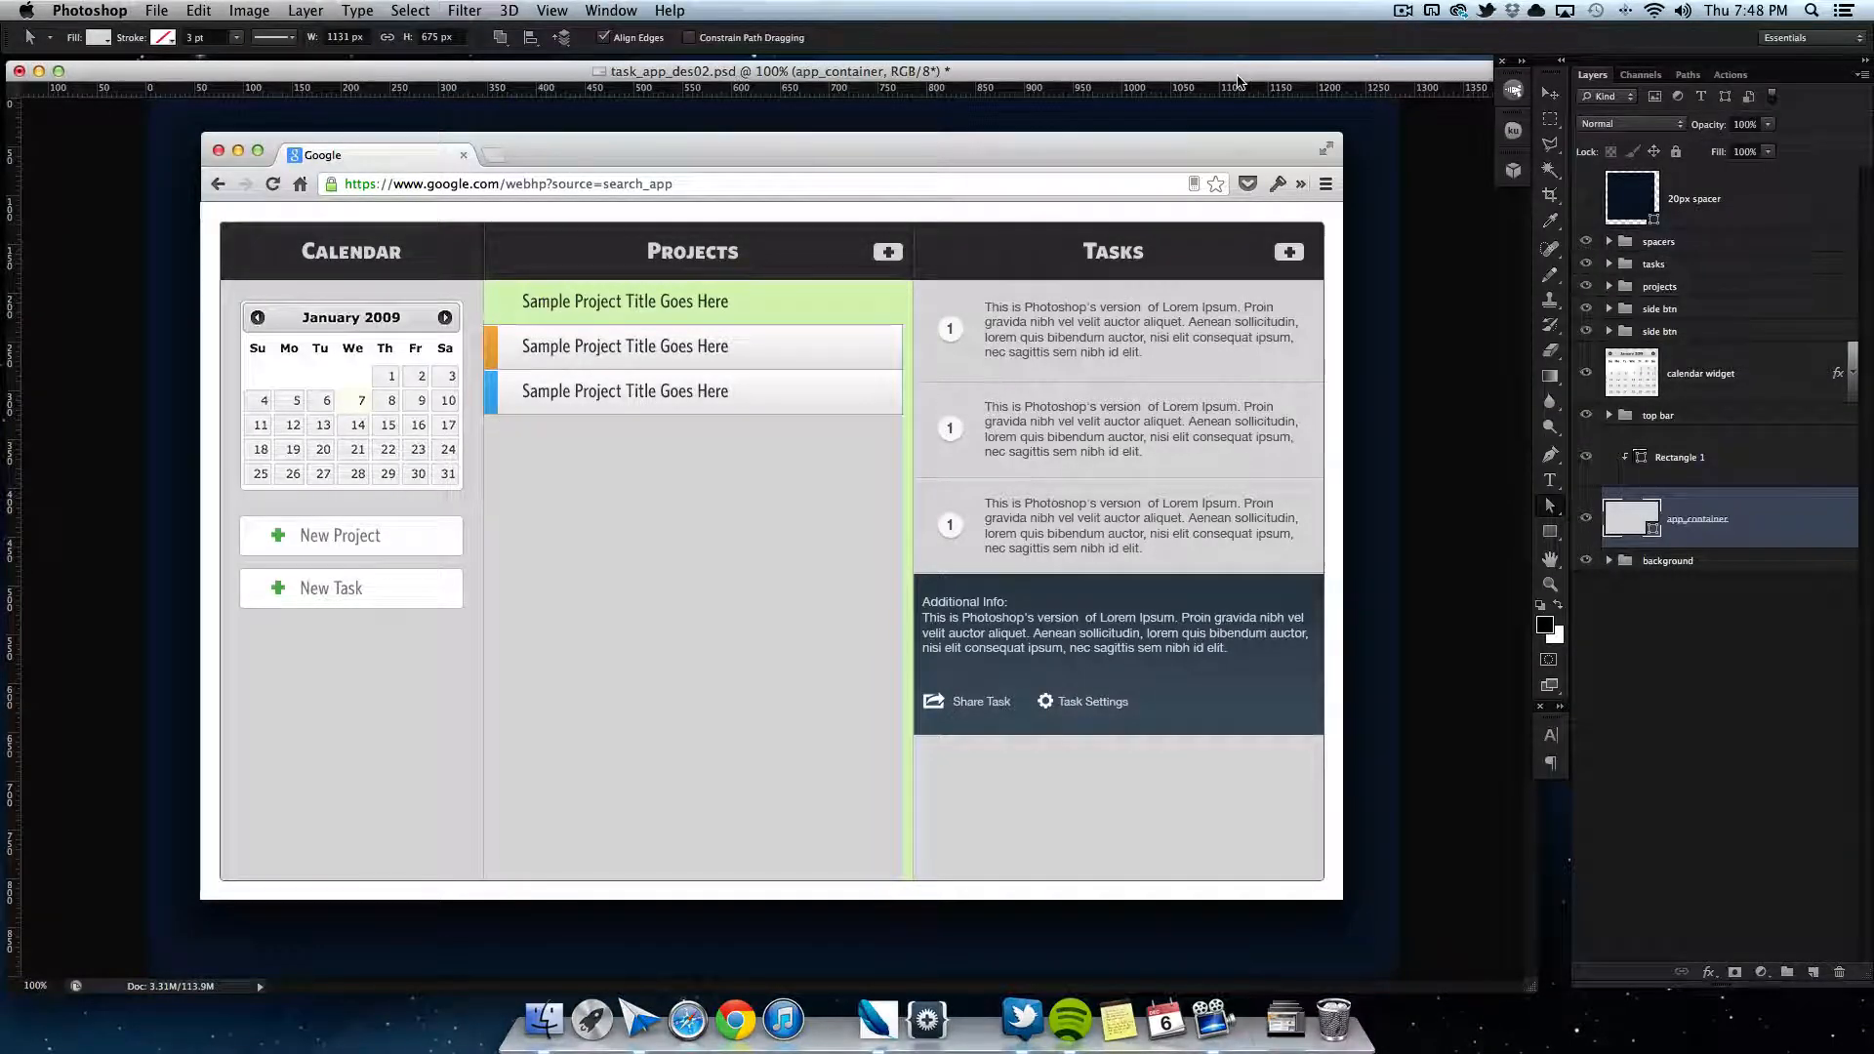
mouse_move(1230, 115)
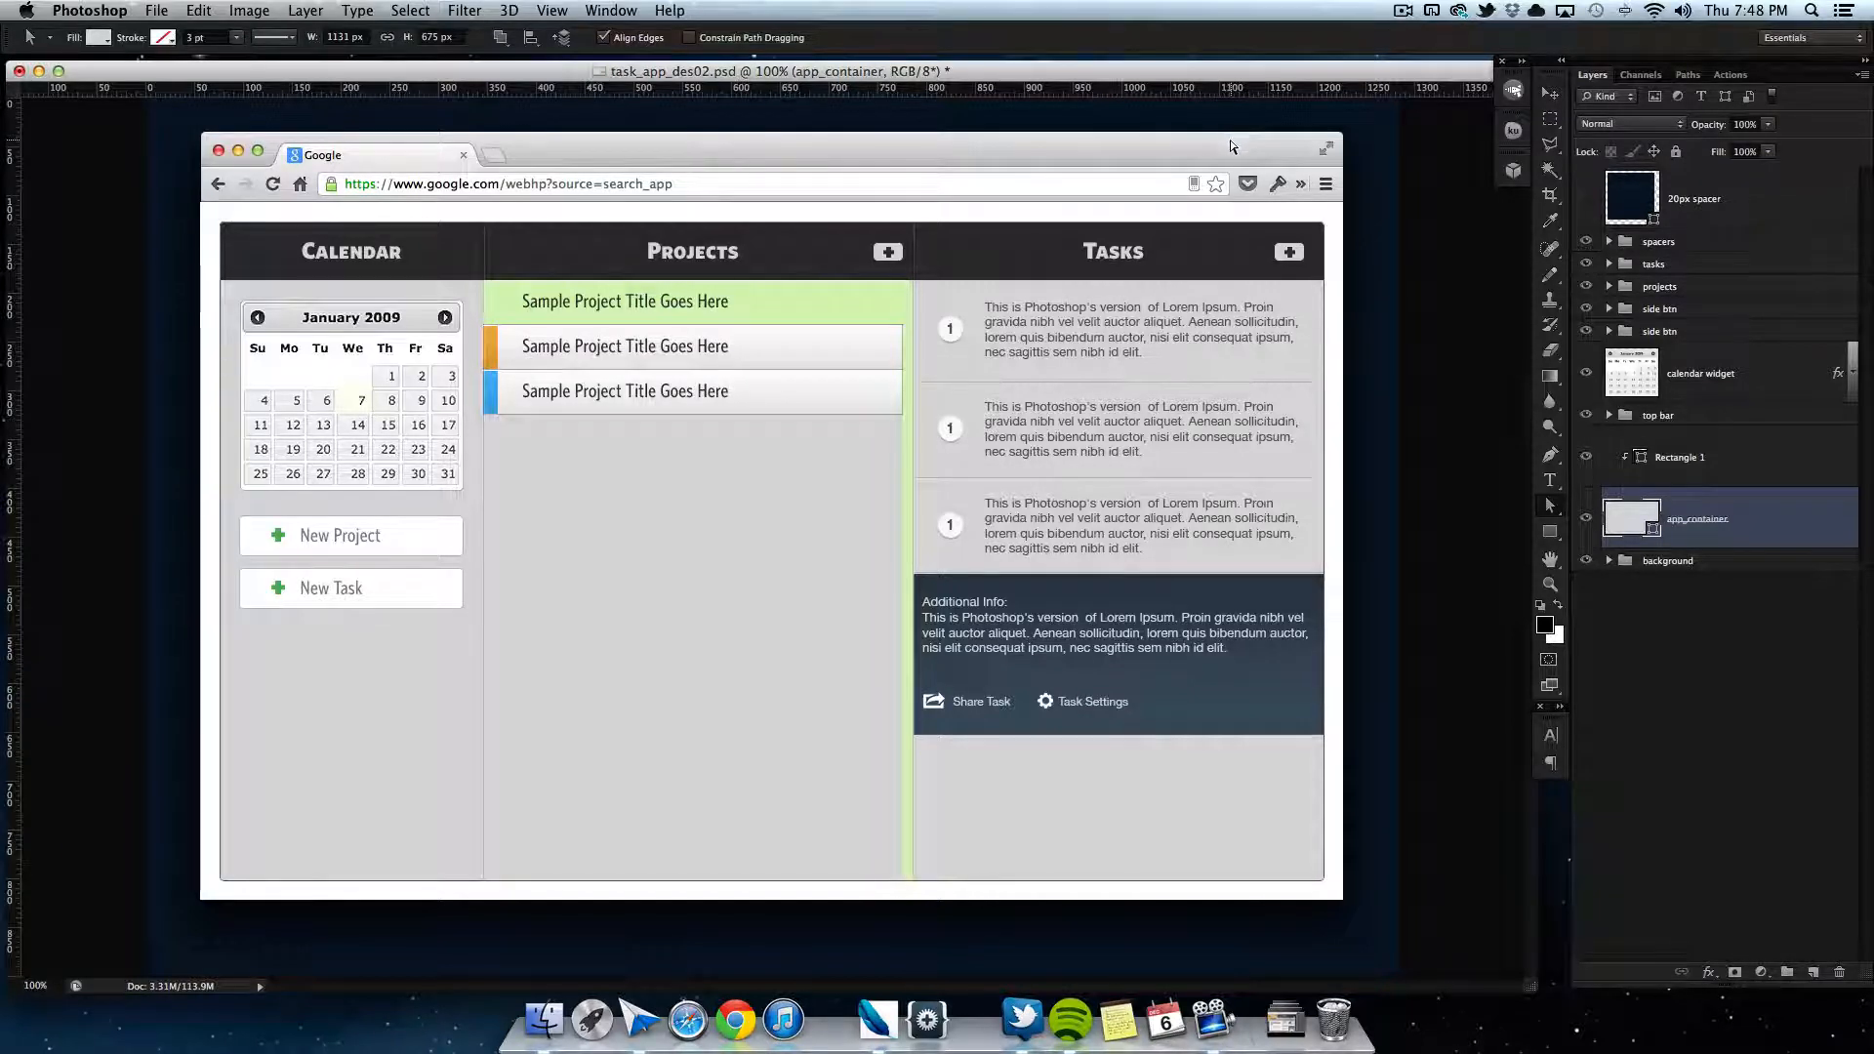
mouse_move(1233, 254)
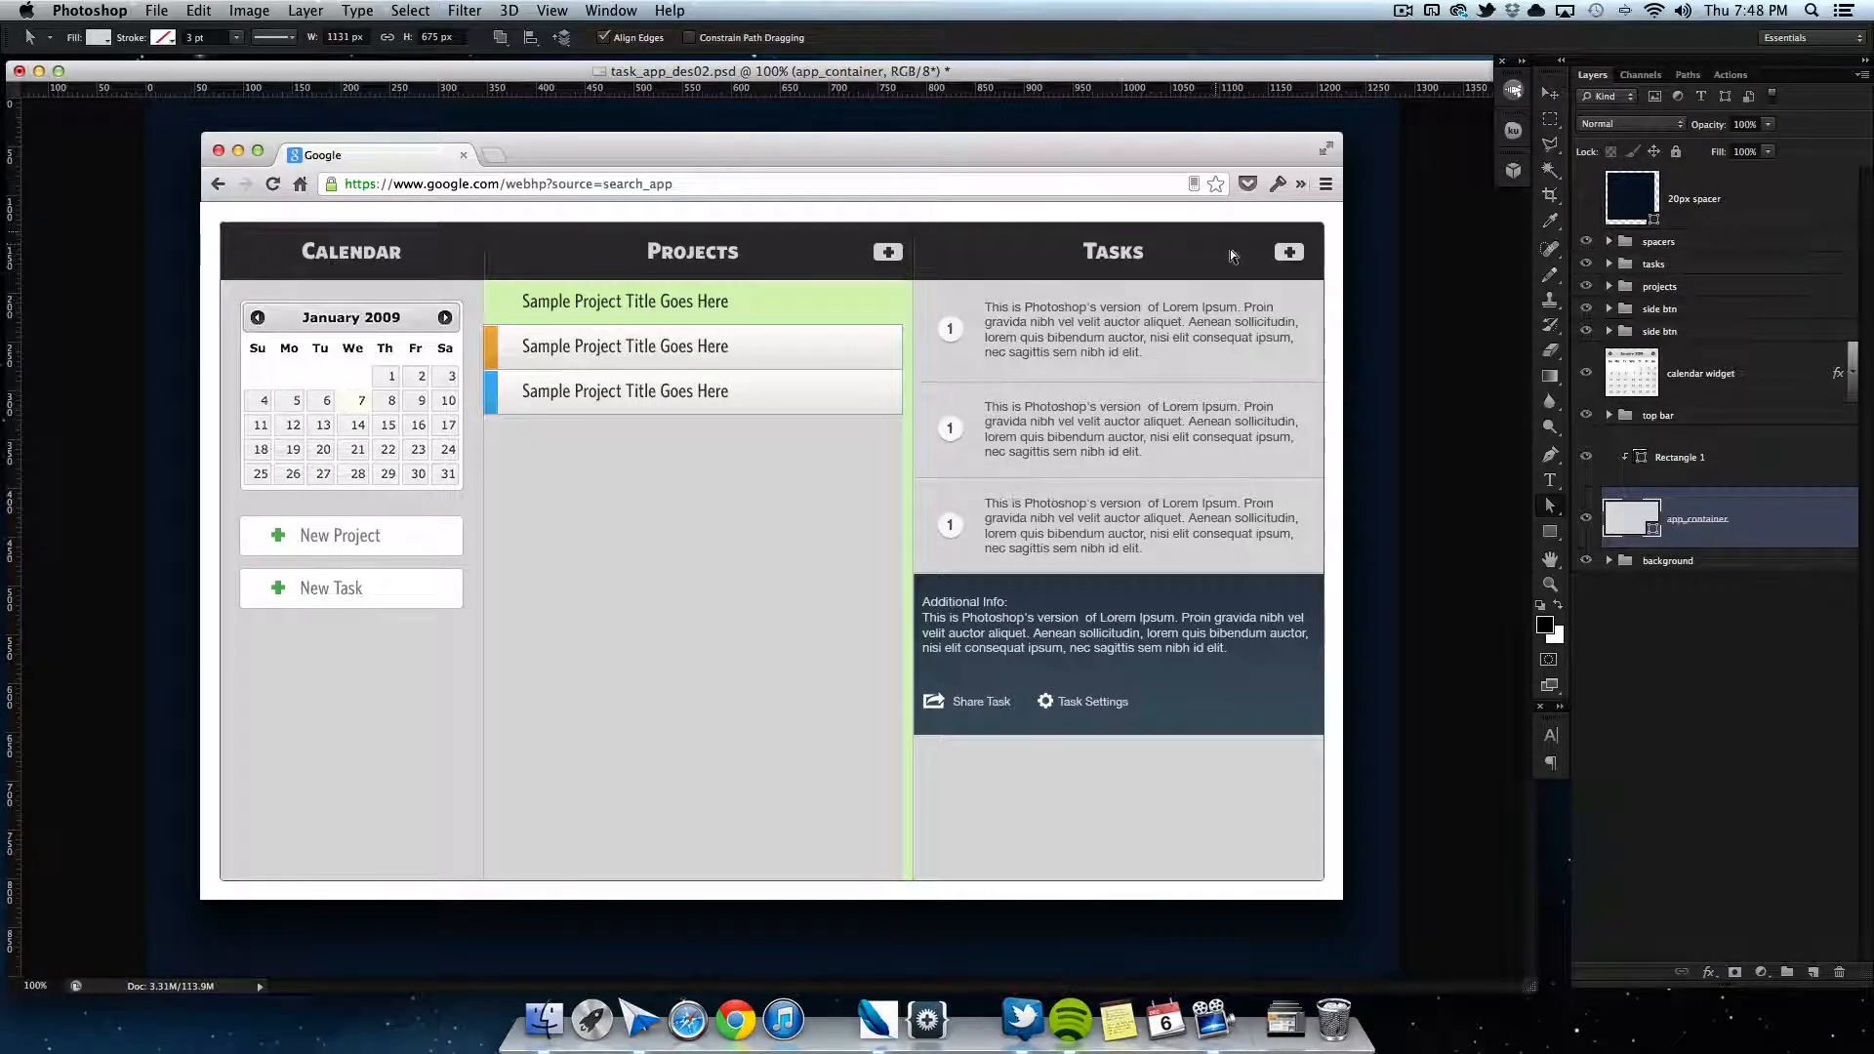
mouse_move(1547, 379)
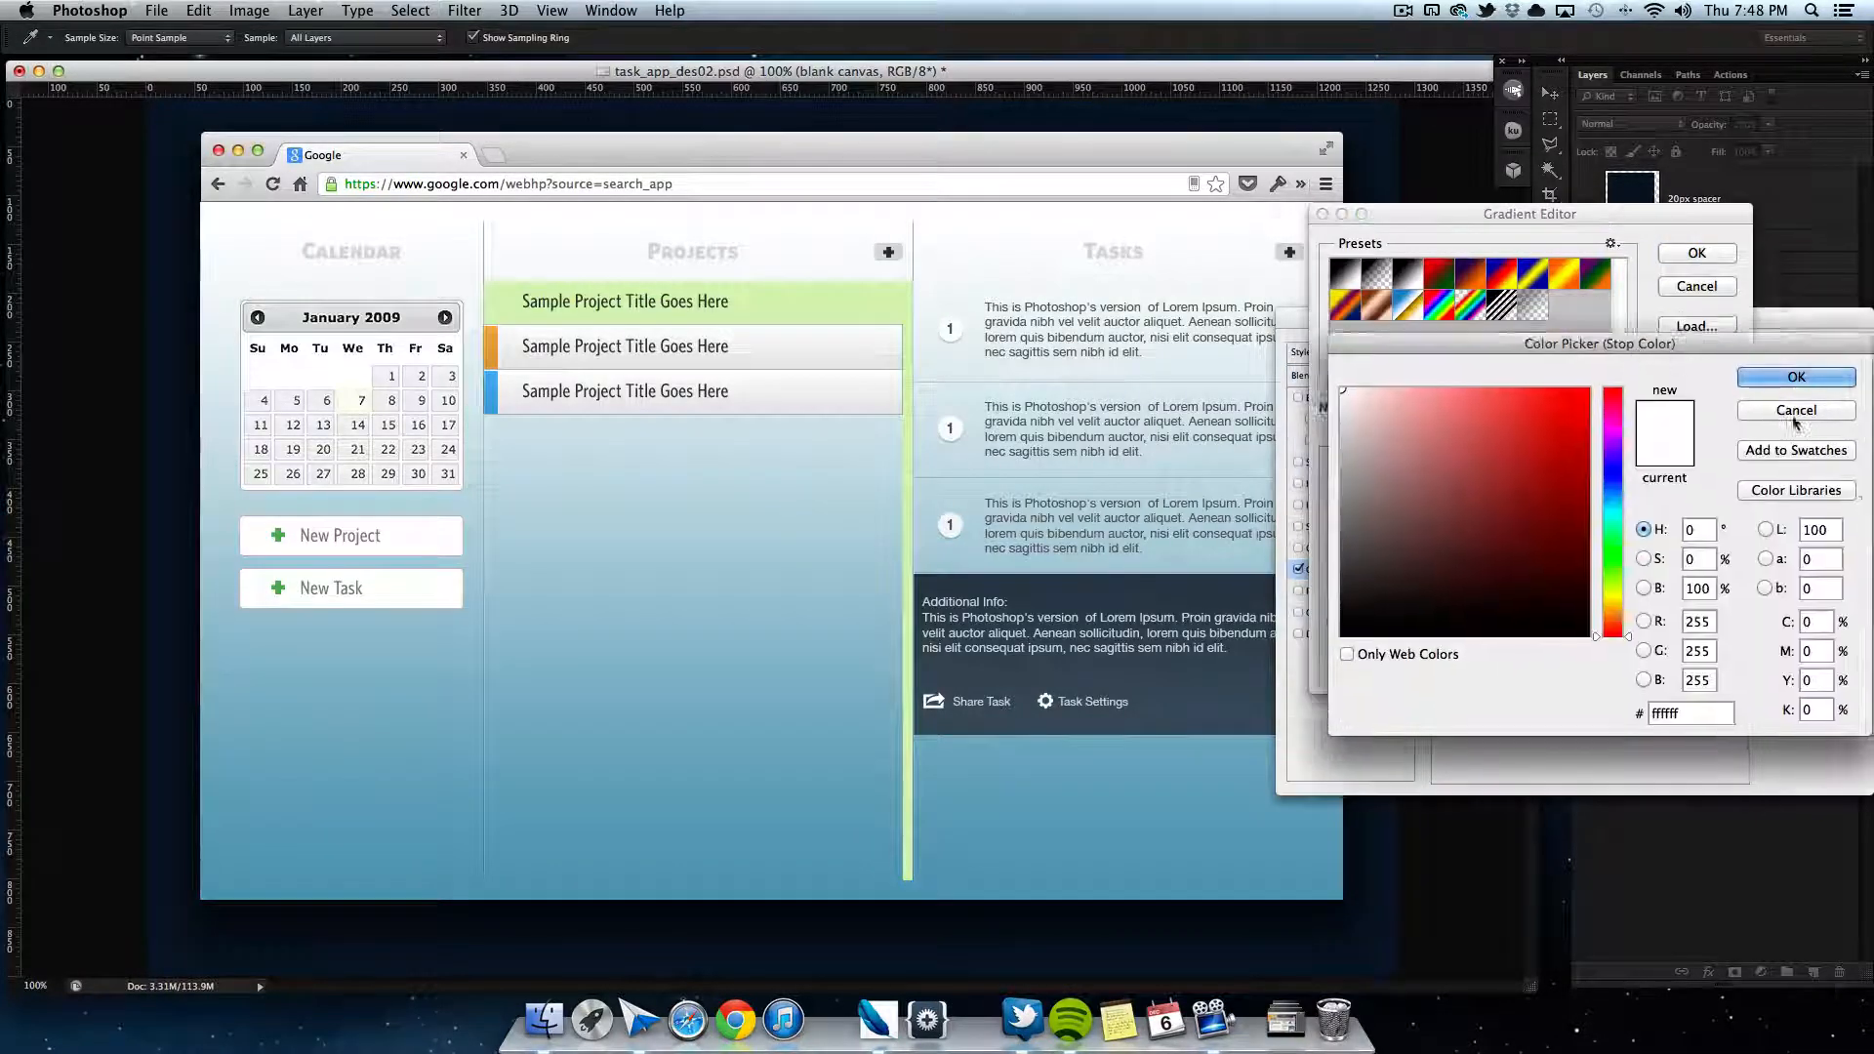
Step: Try several stop colours in the Gradient Editor and confirm the blue-to-purple gradient
click(1436, 452)
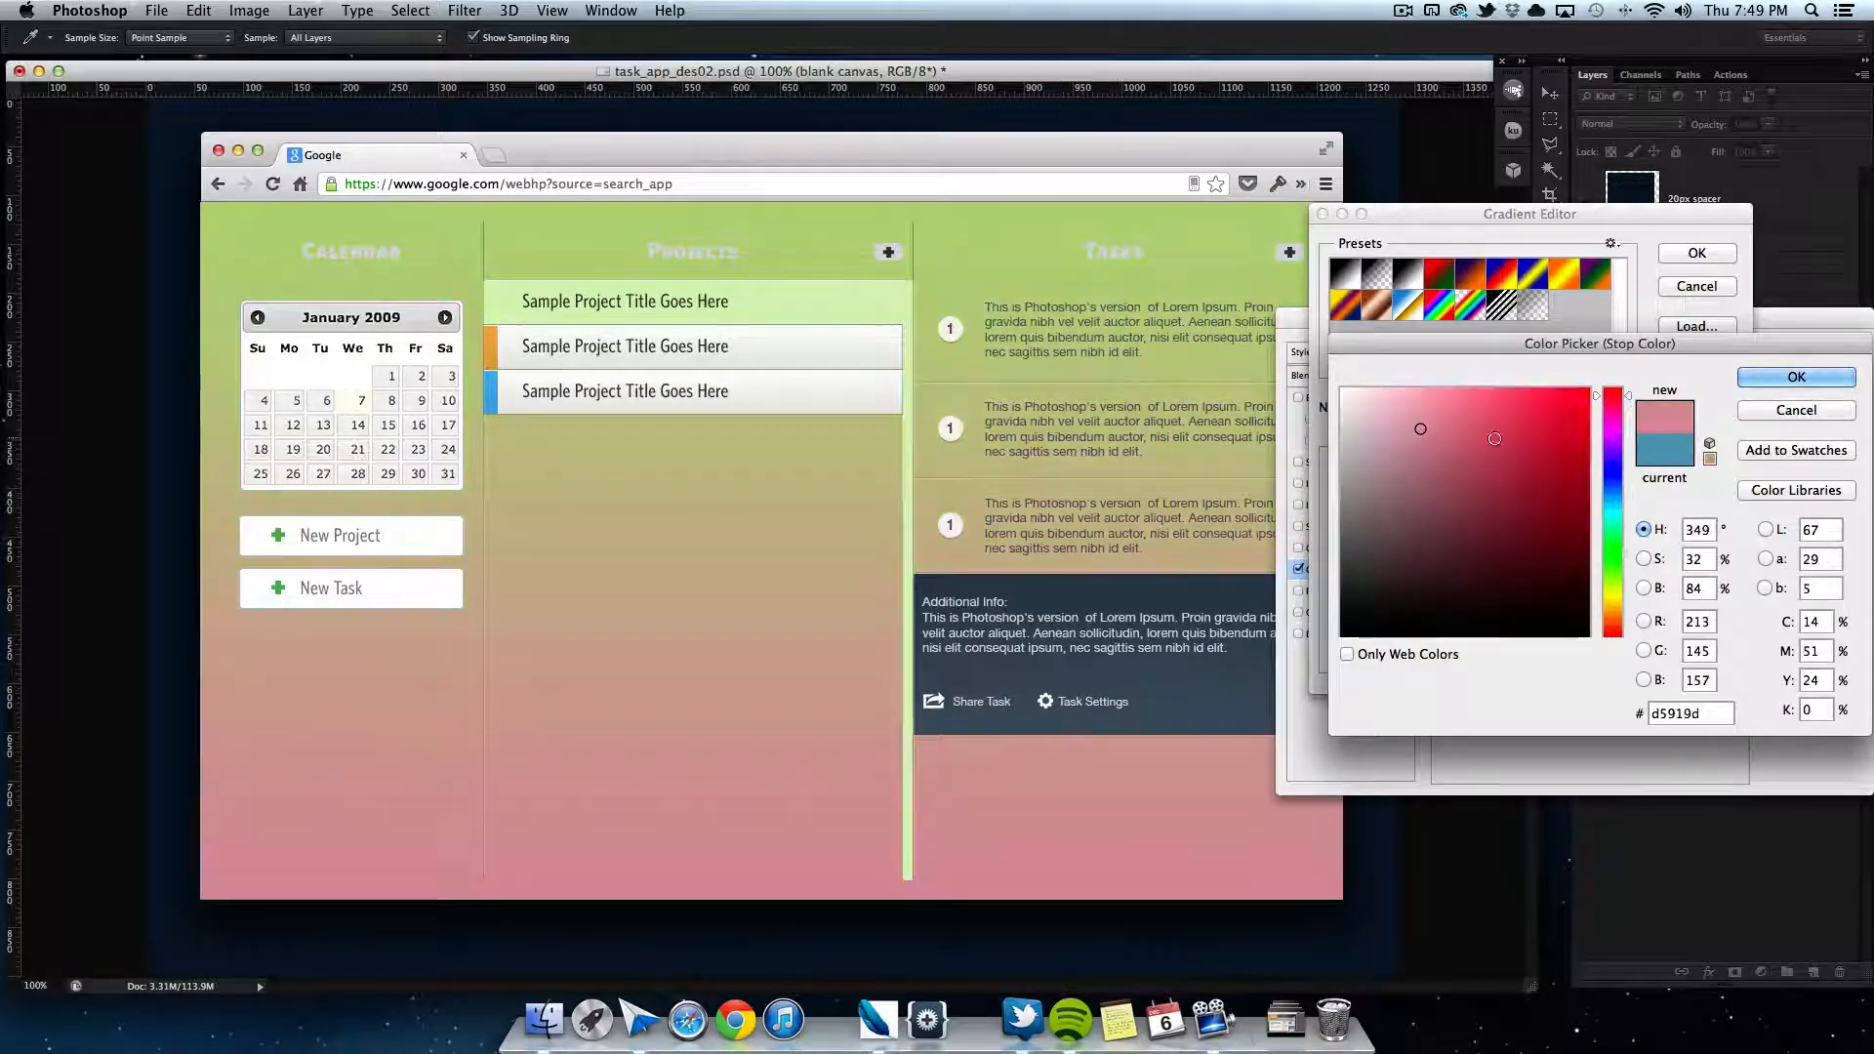
click(1581, 429)
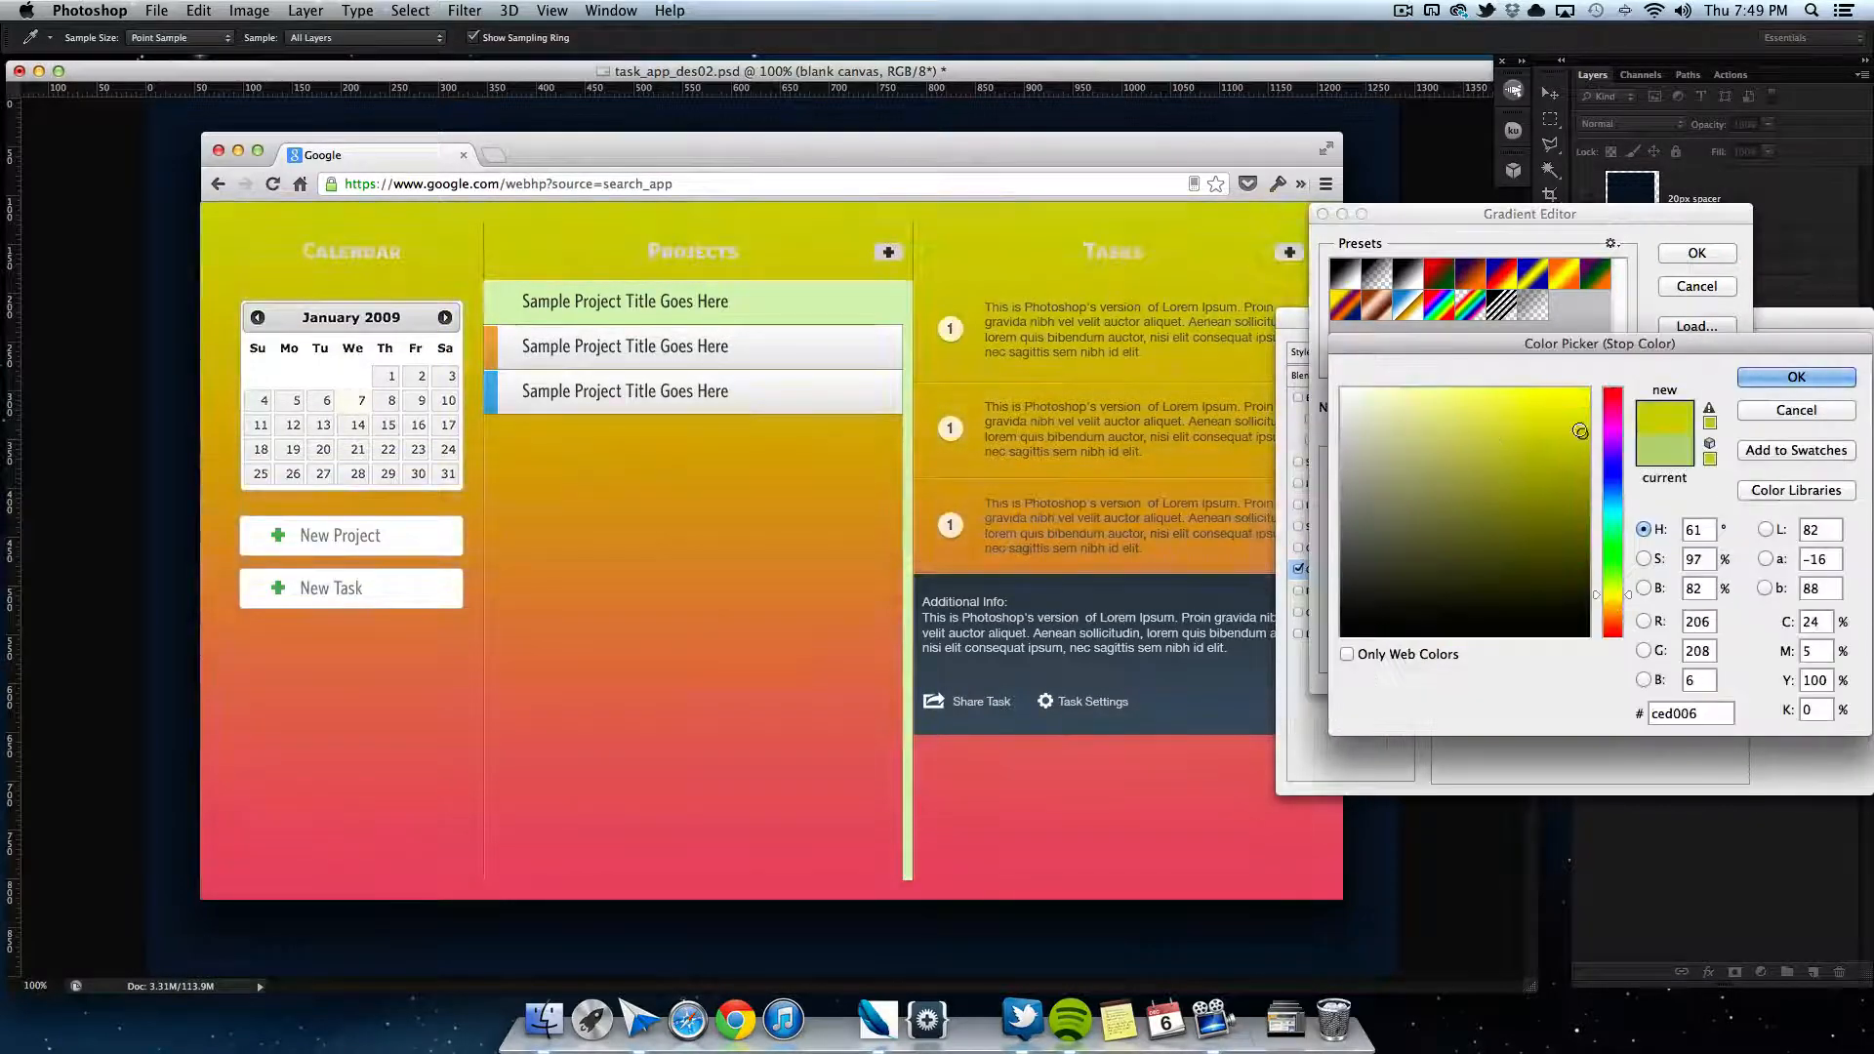
click(1796, 376)
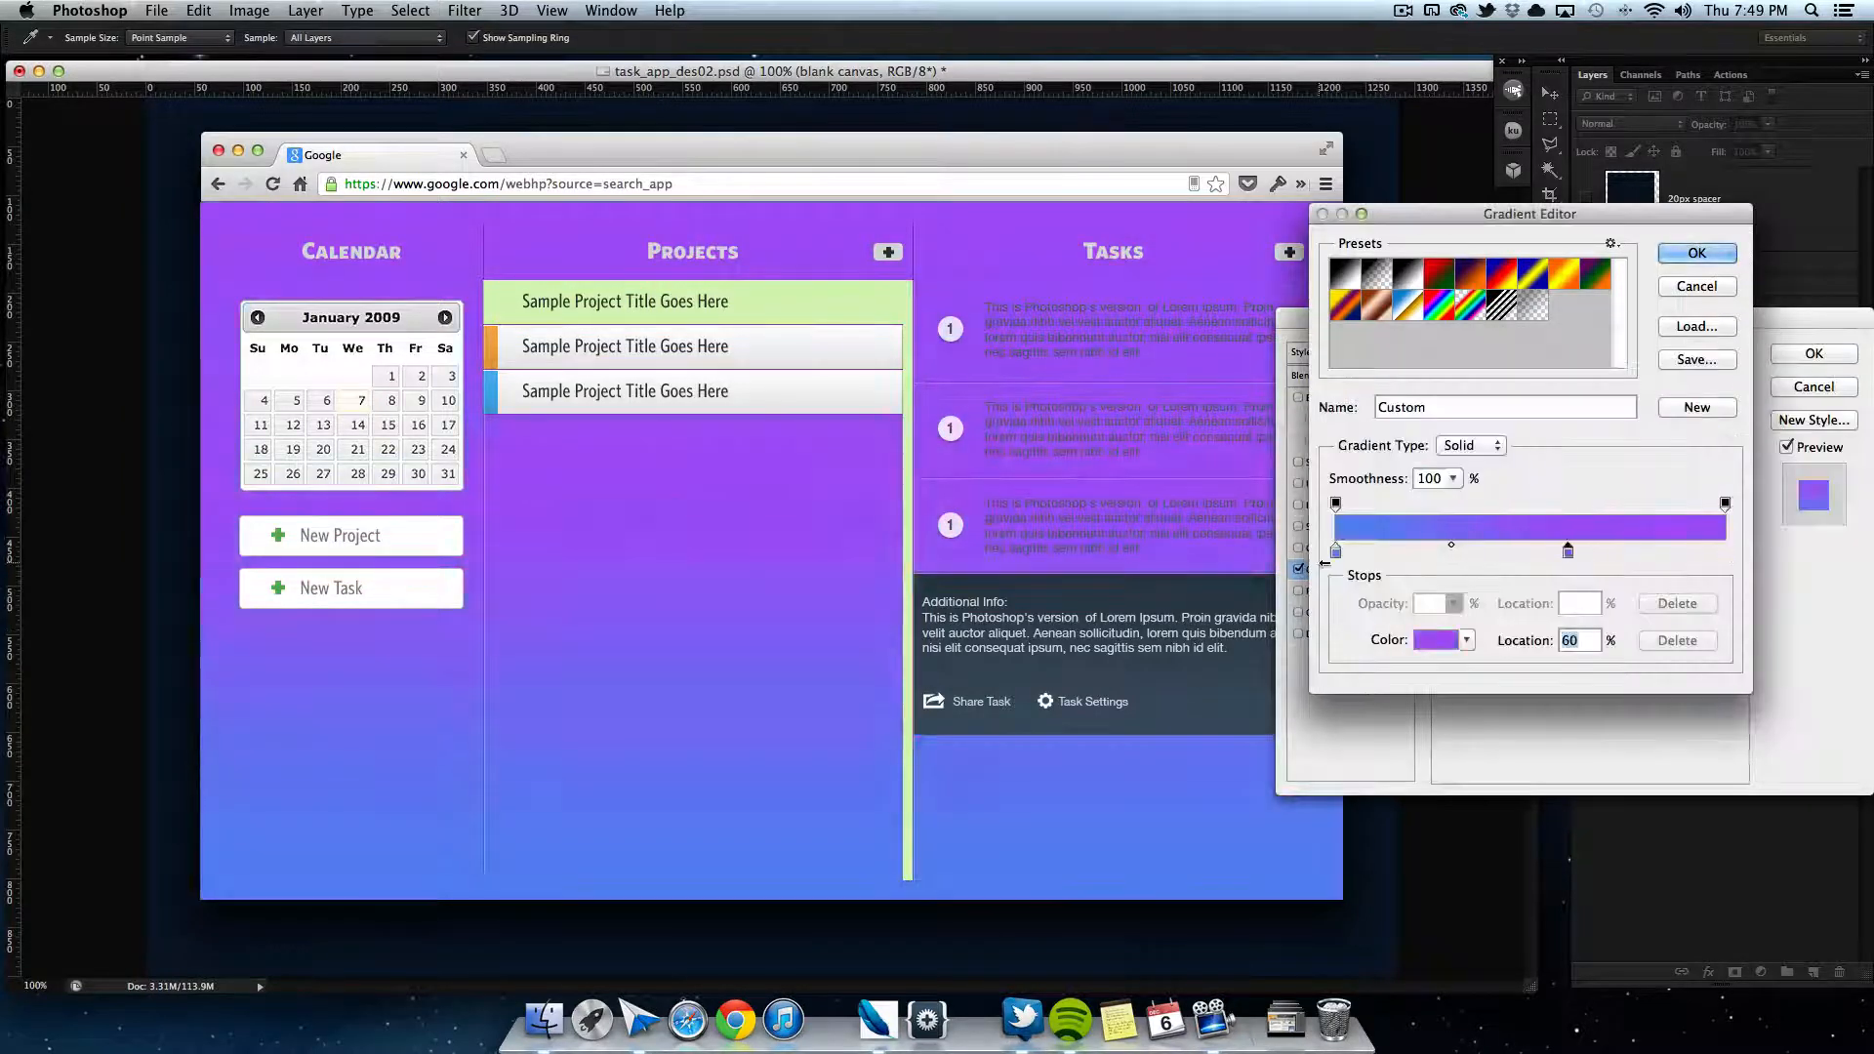
click(1441, 640)
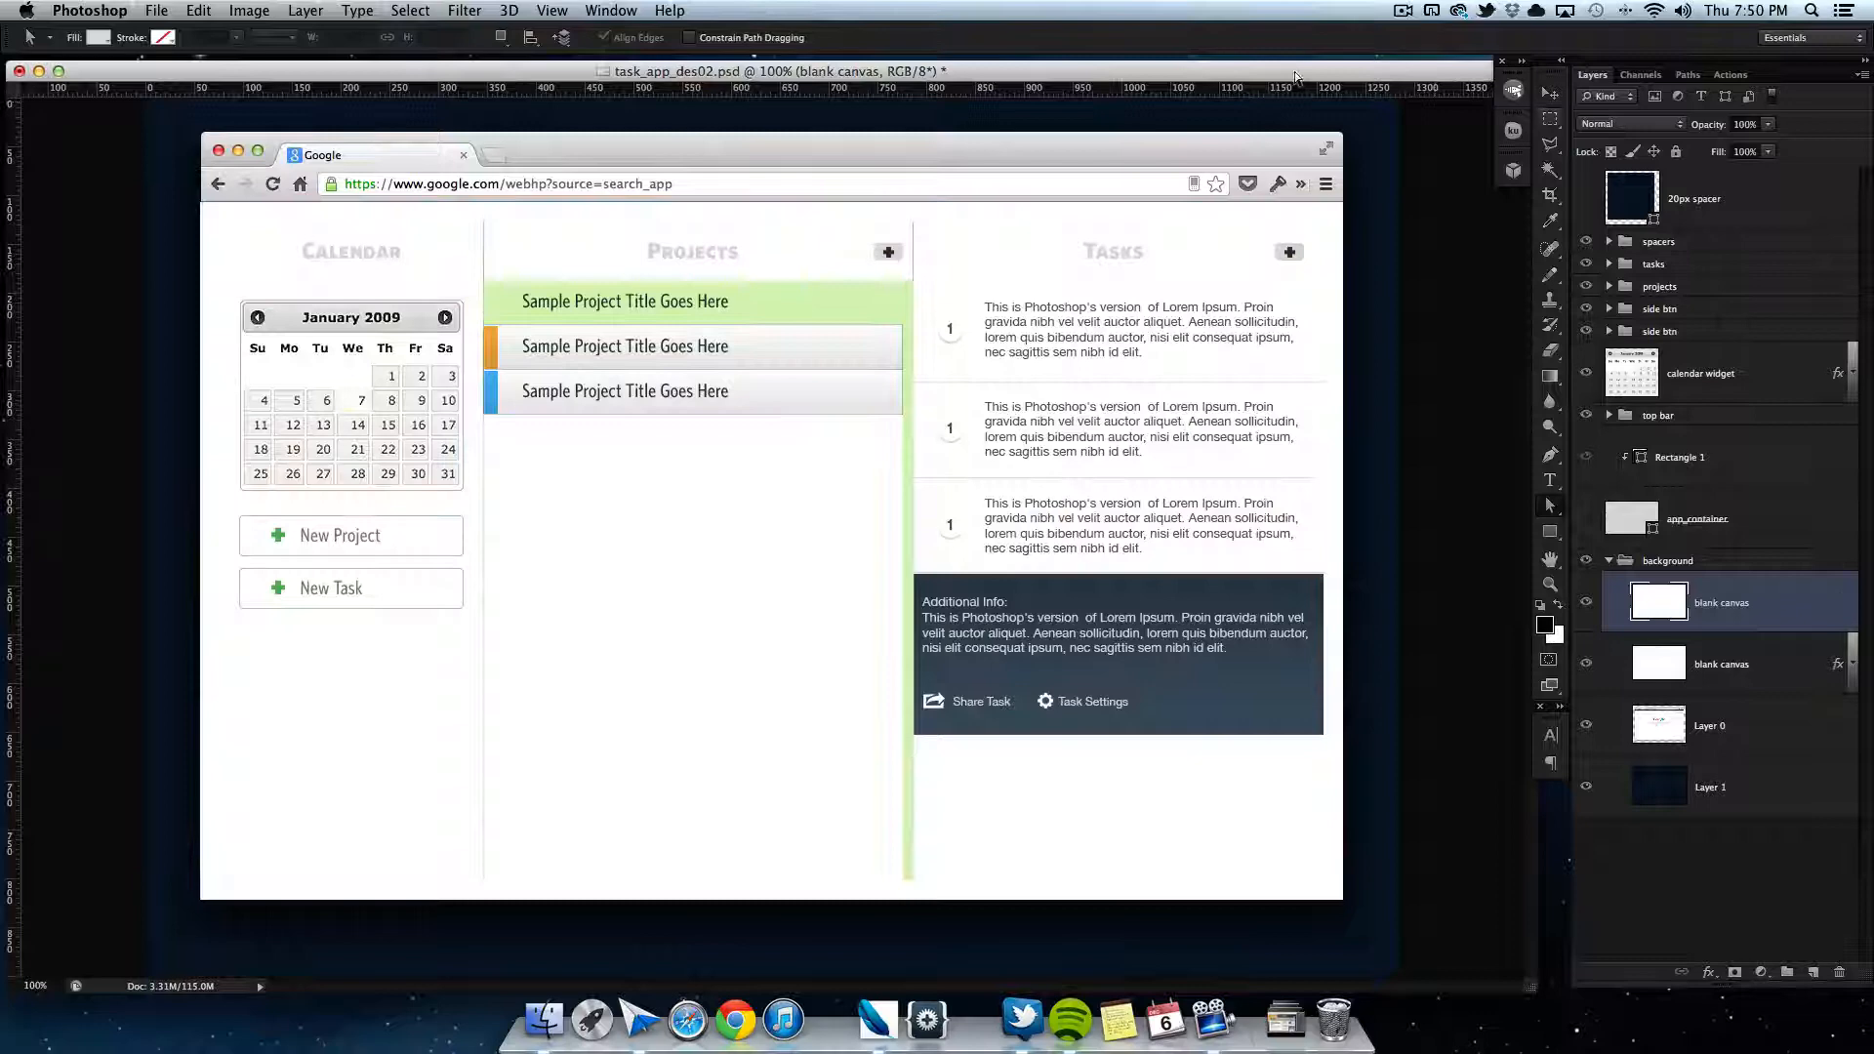
Step: Blend the noise layer with Multiply so the gradient shows through
click(1630, 123)
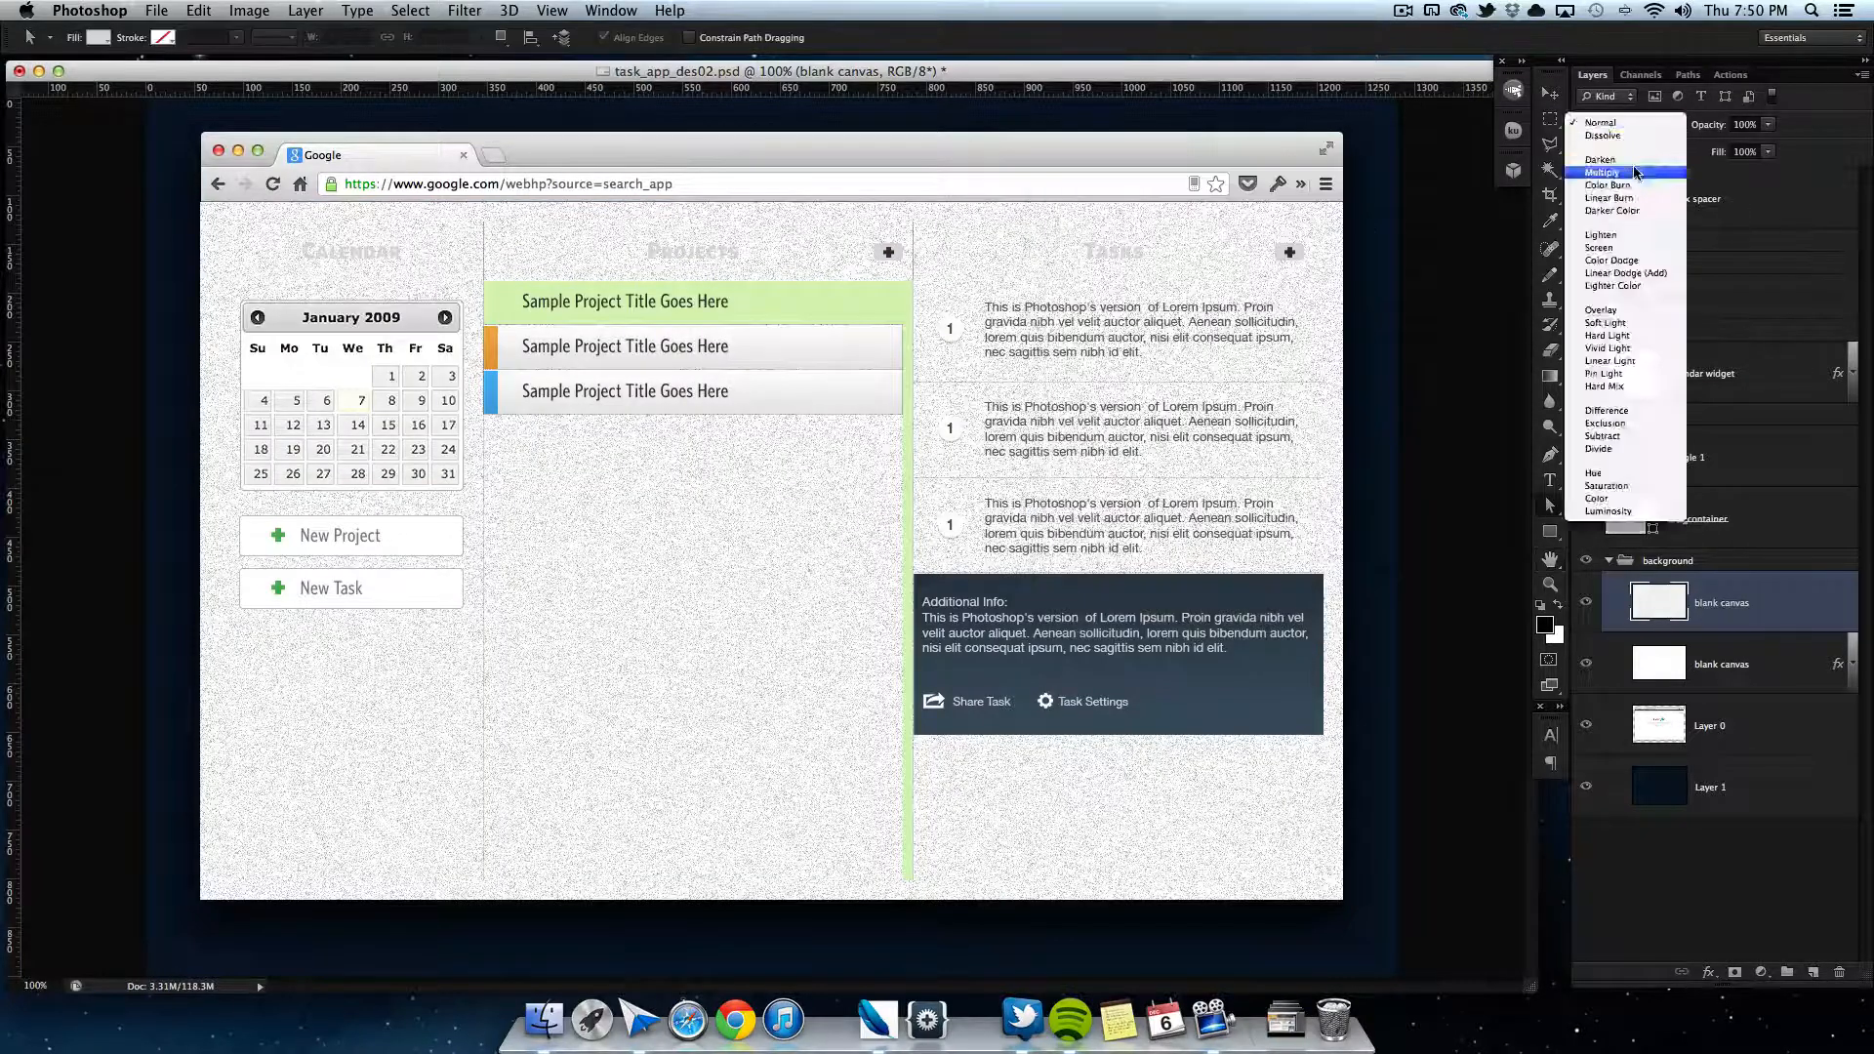
click(1600, 172)
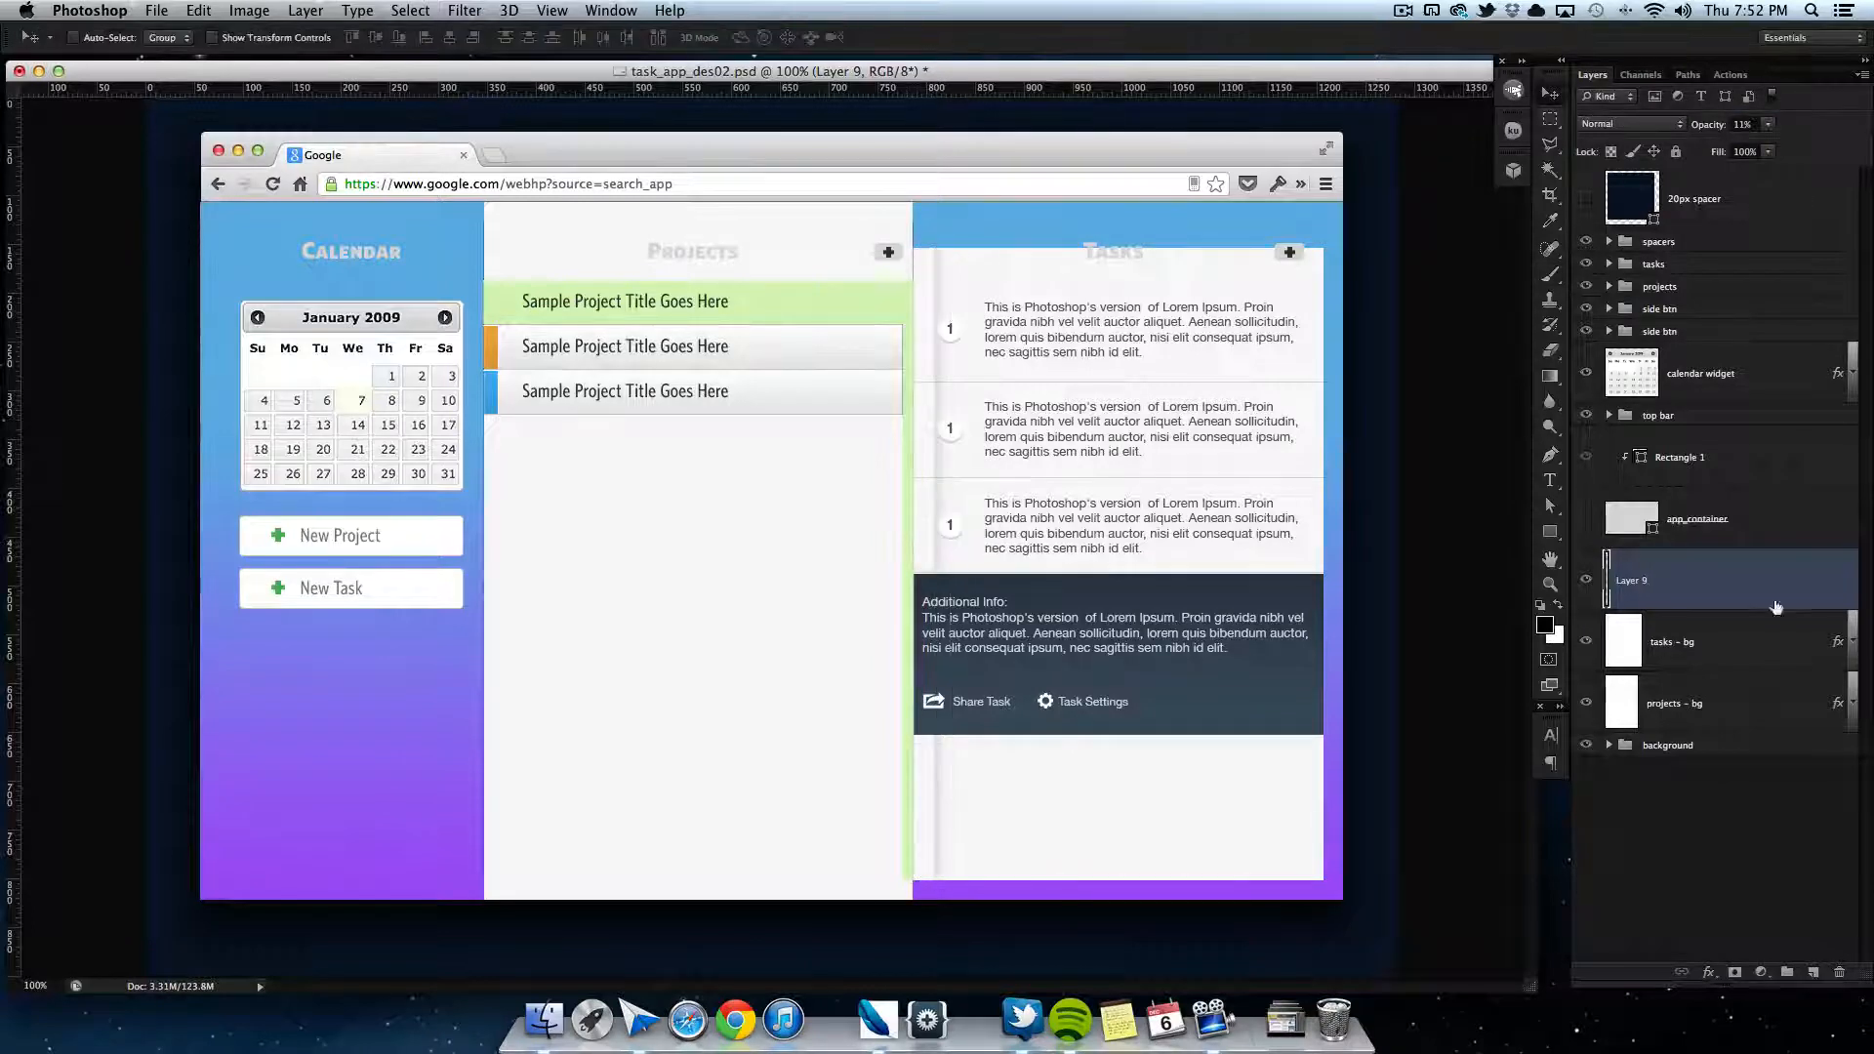
Step: Recolour the heading text to dark gray #292929 in Open Sans
click(1747, 125)
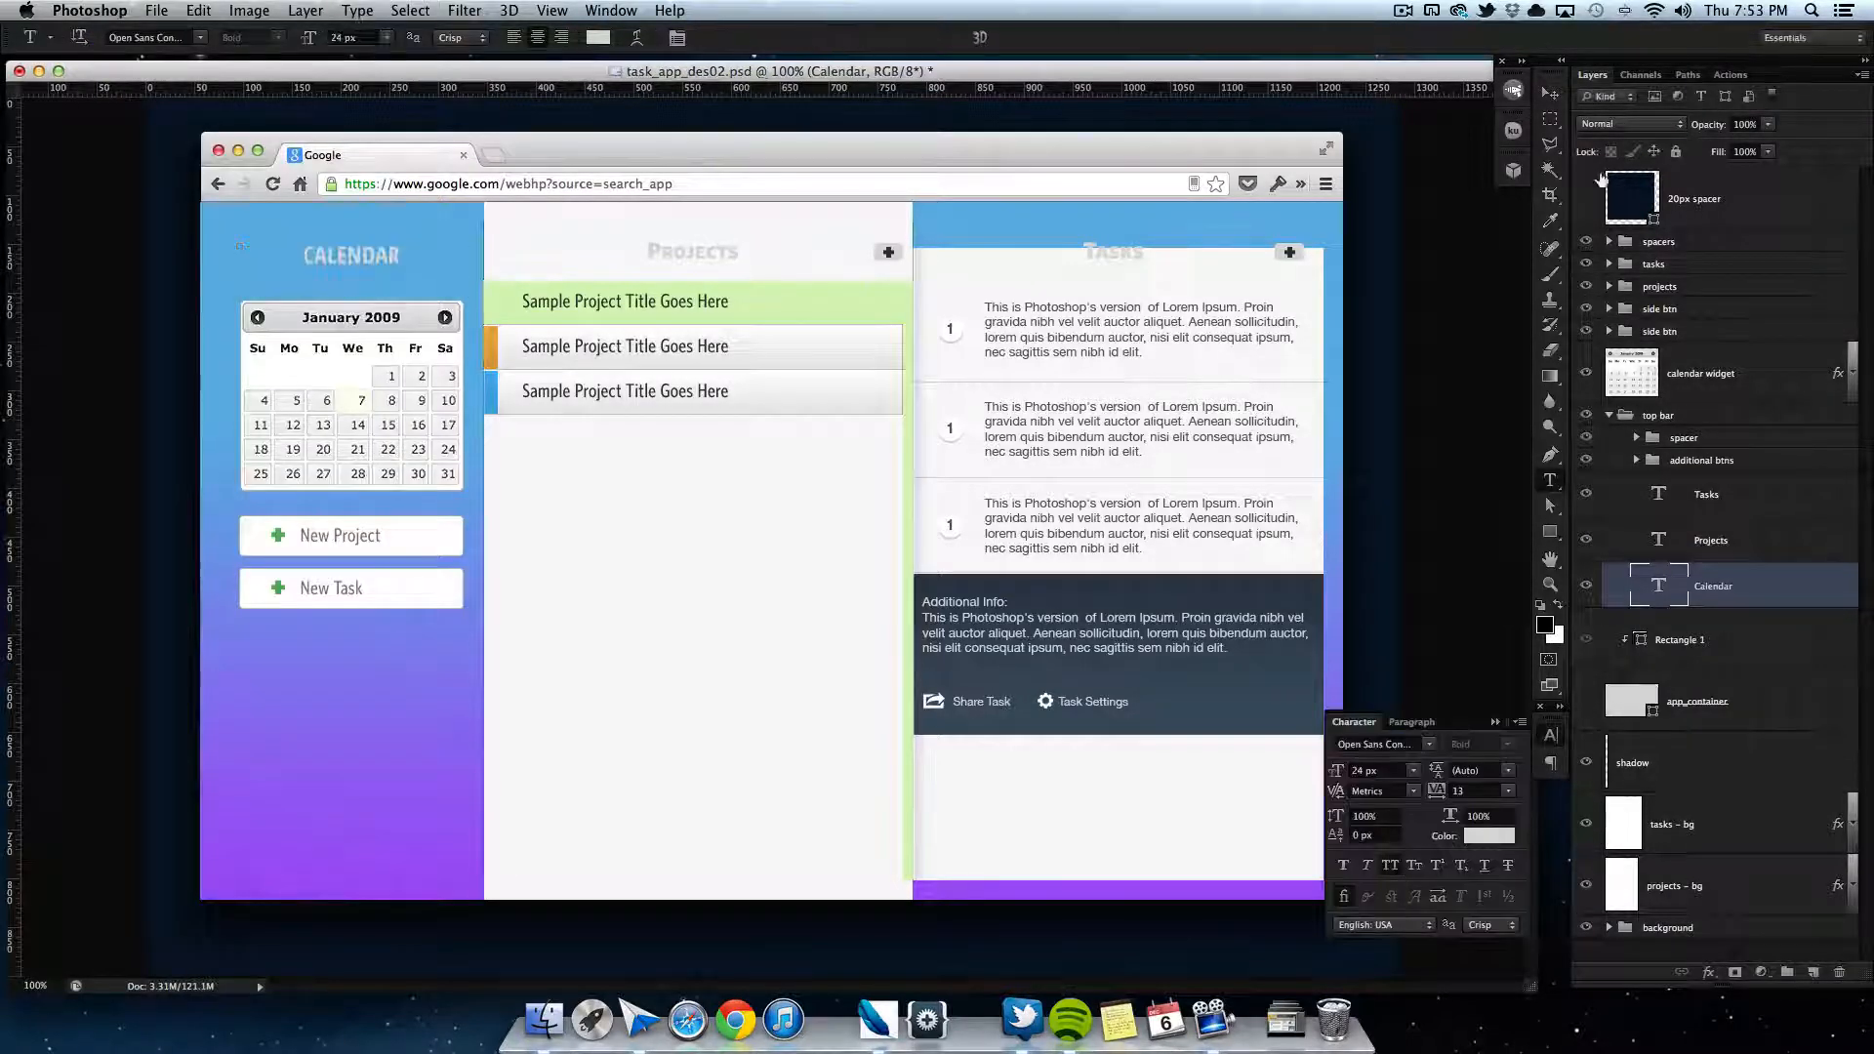
click(1709, 538)
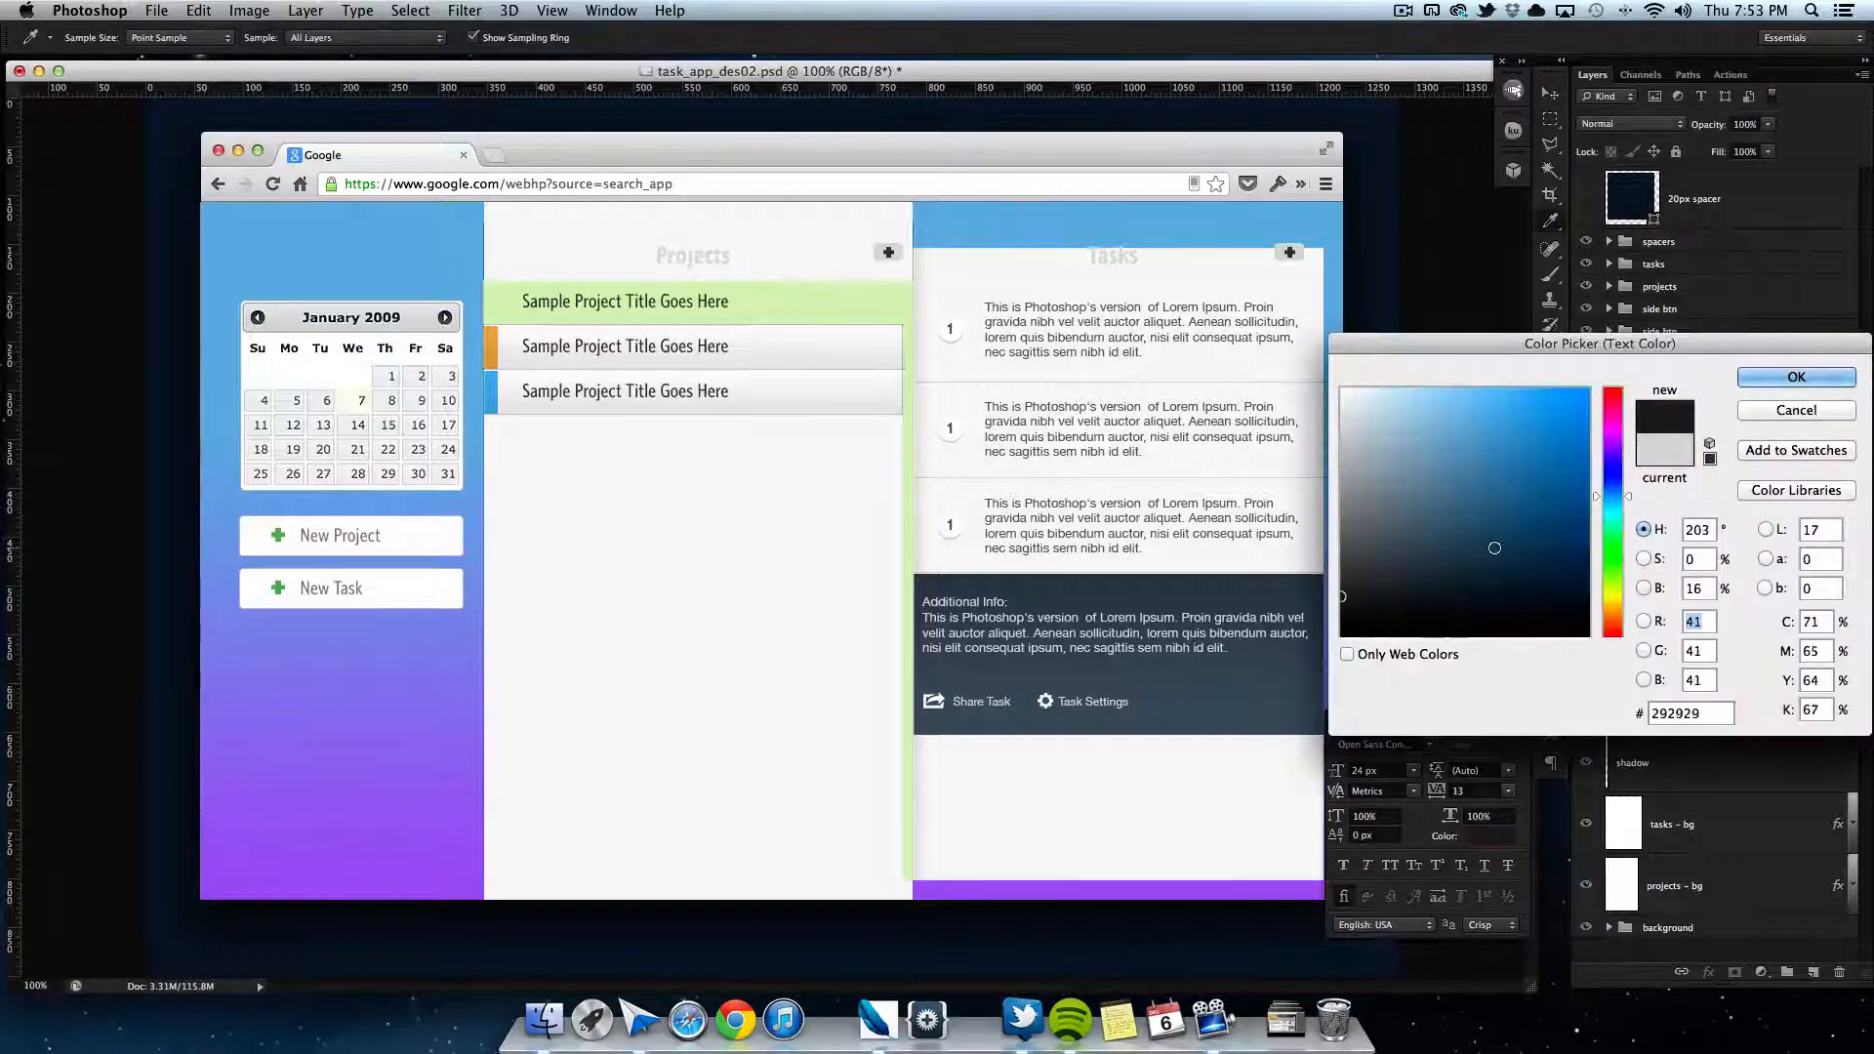
click(1796, 377)
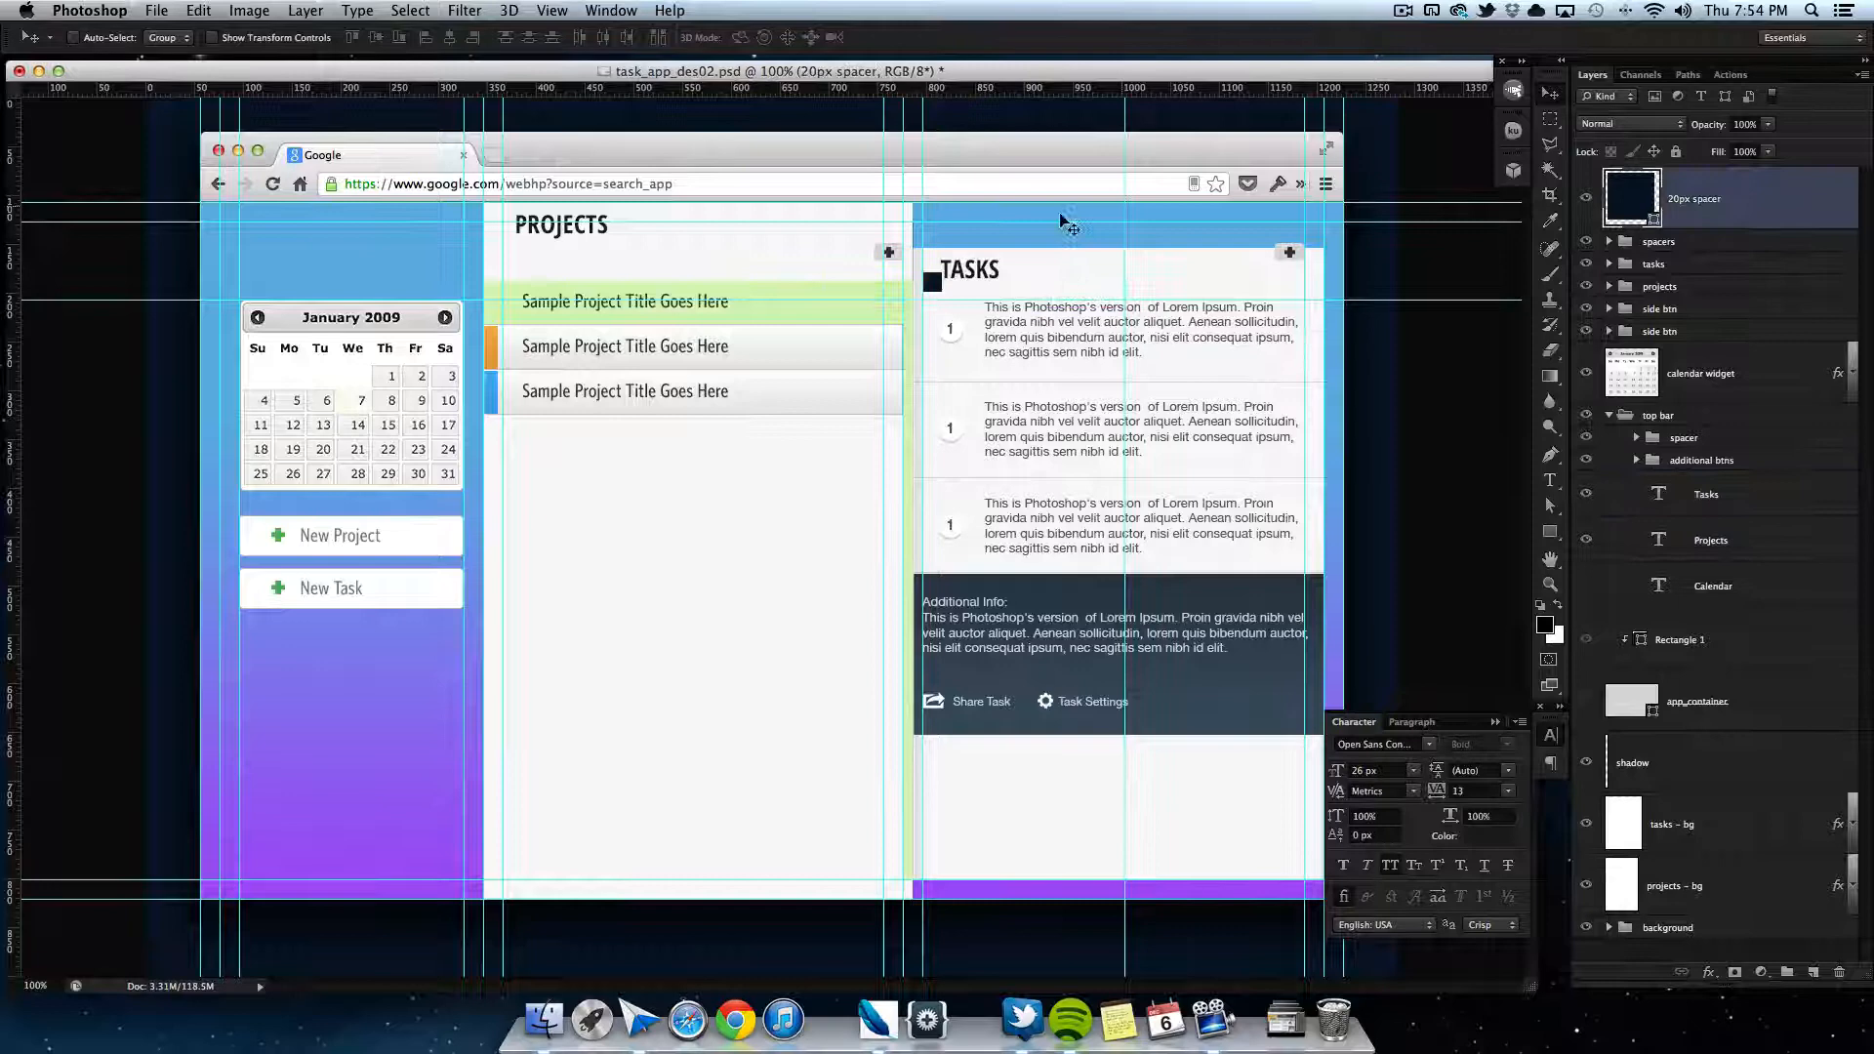
Step: Select the Projects heading and additional buttons group, then collapse the top bar group
click(1710, 538)
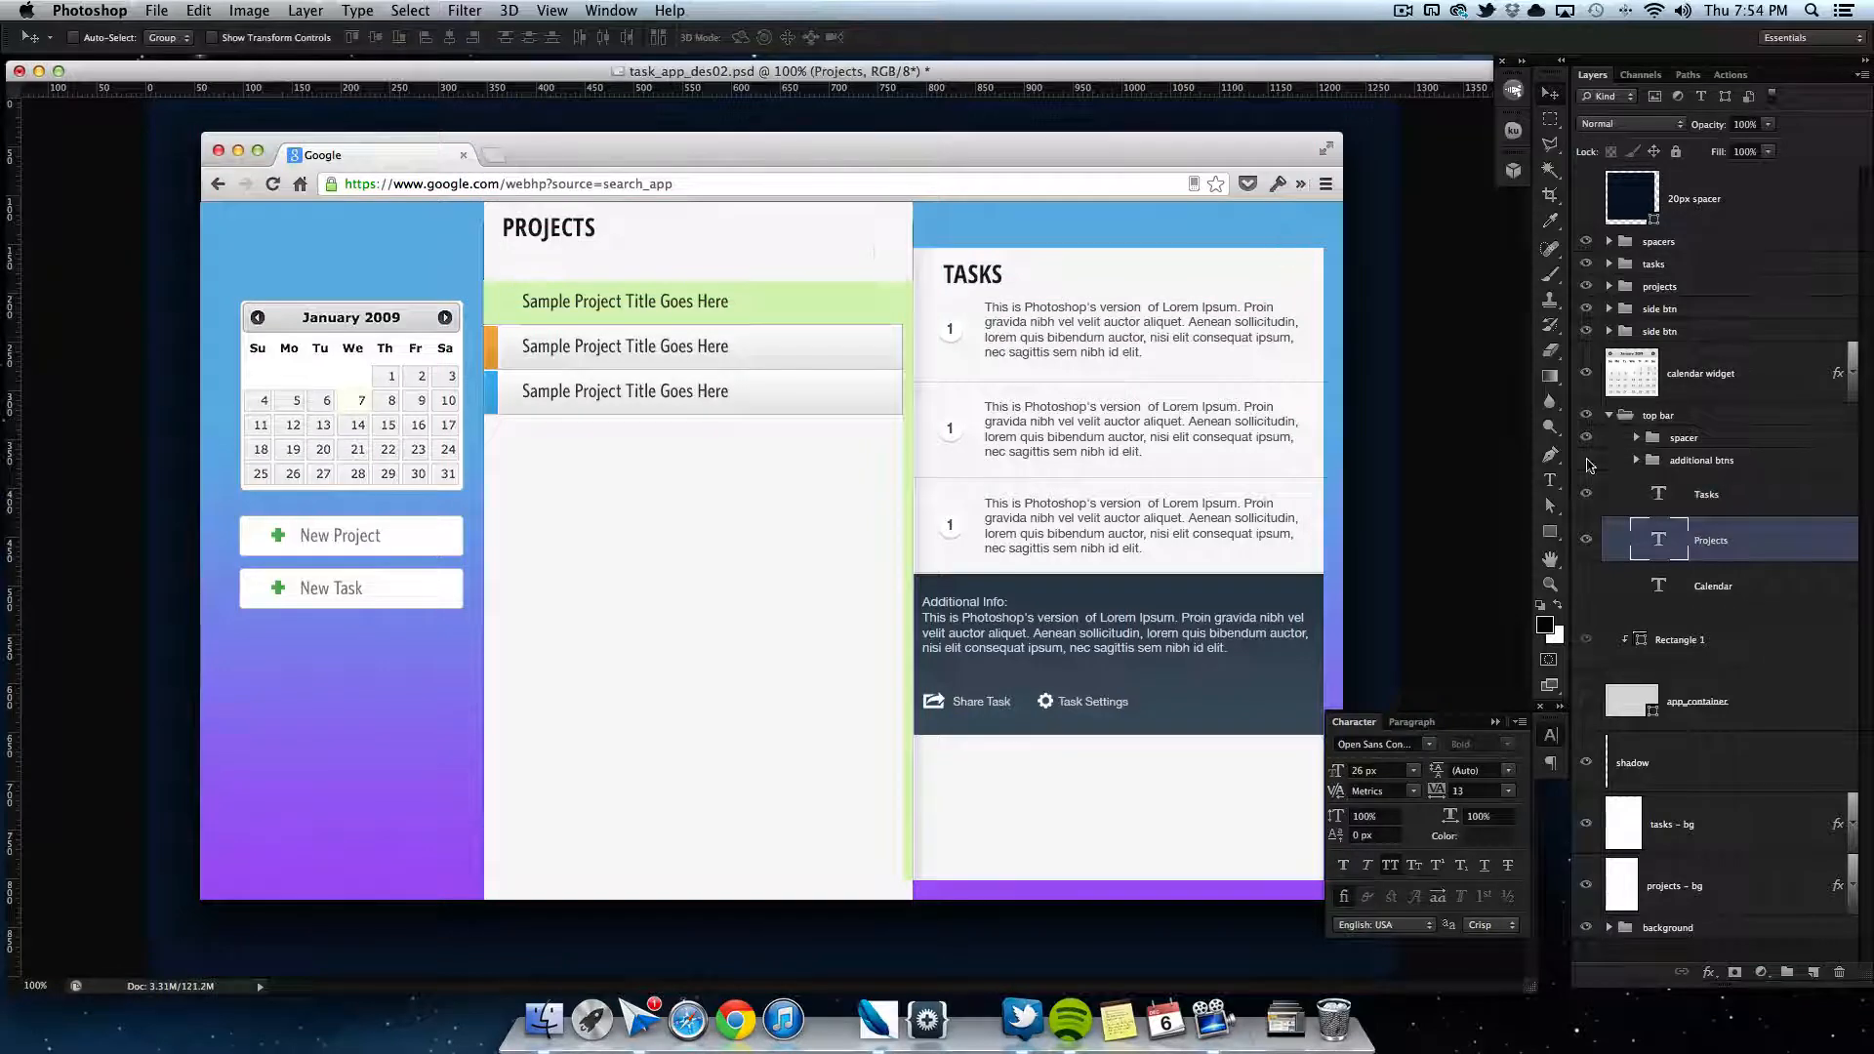
click(1702, 459)
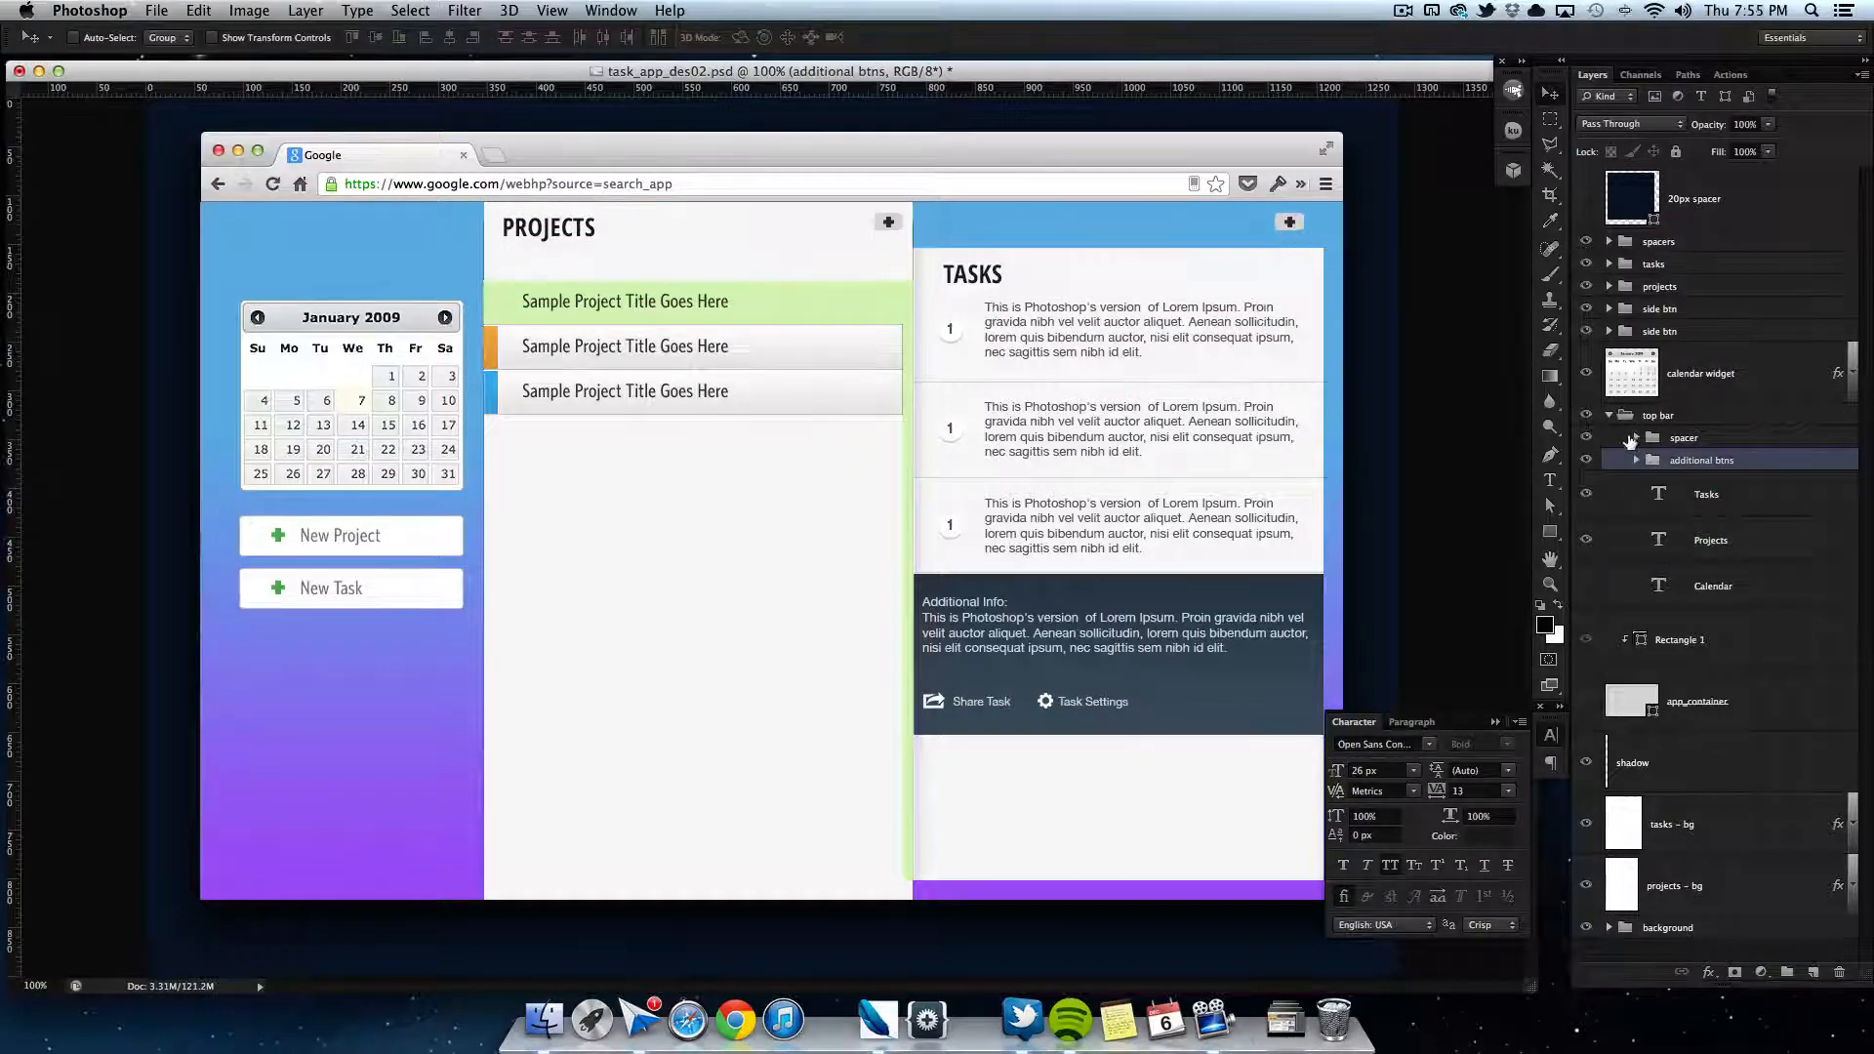
click(1608, 414)
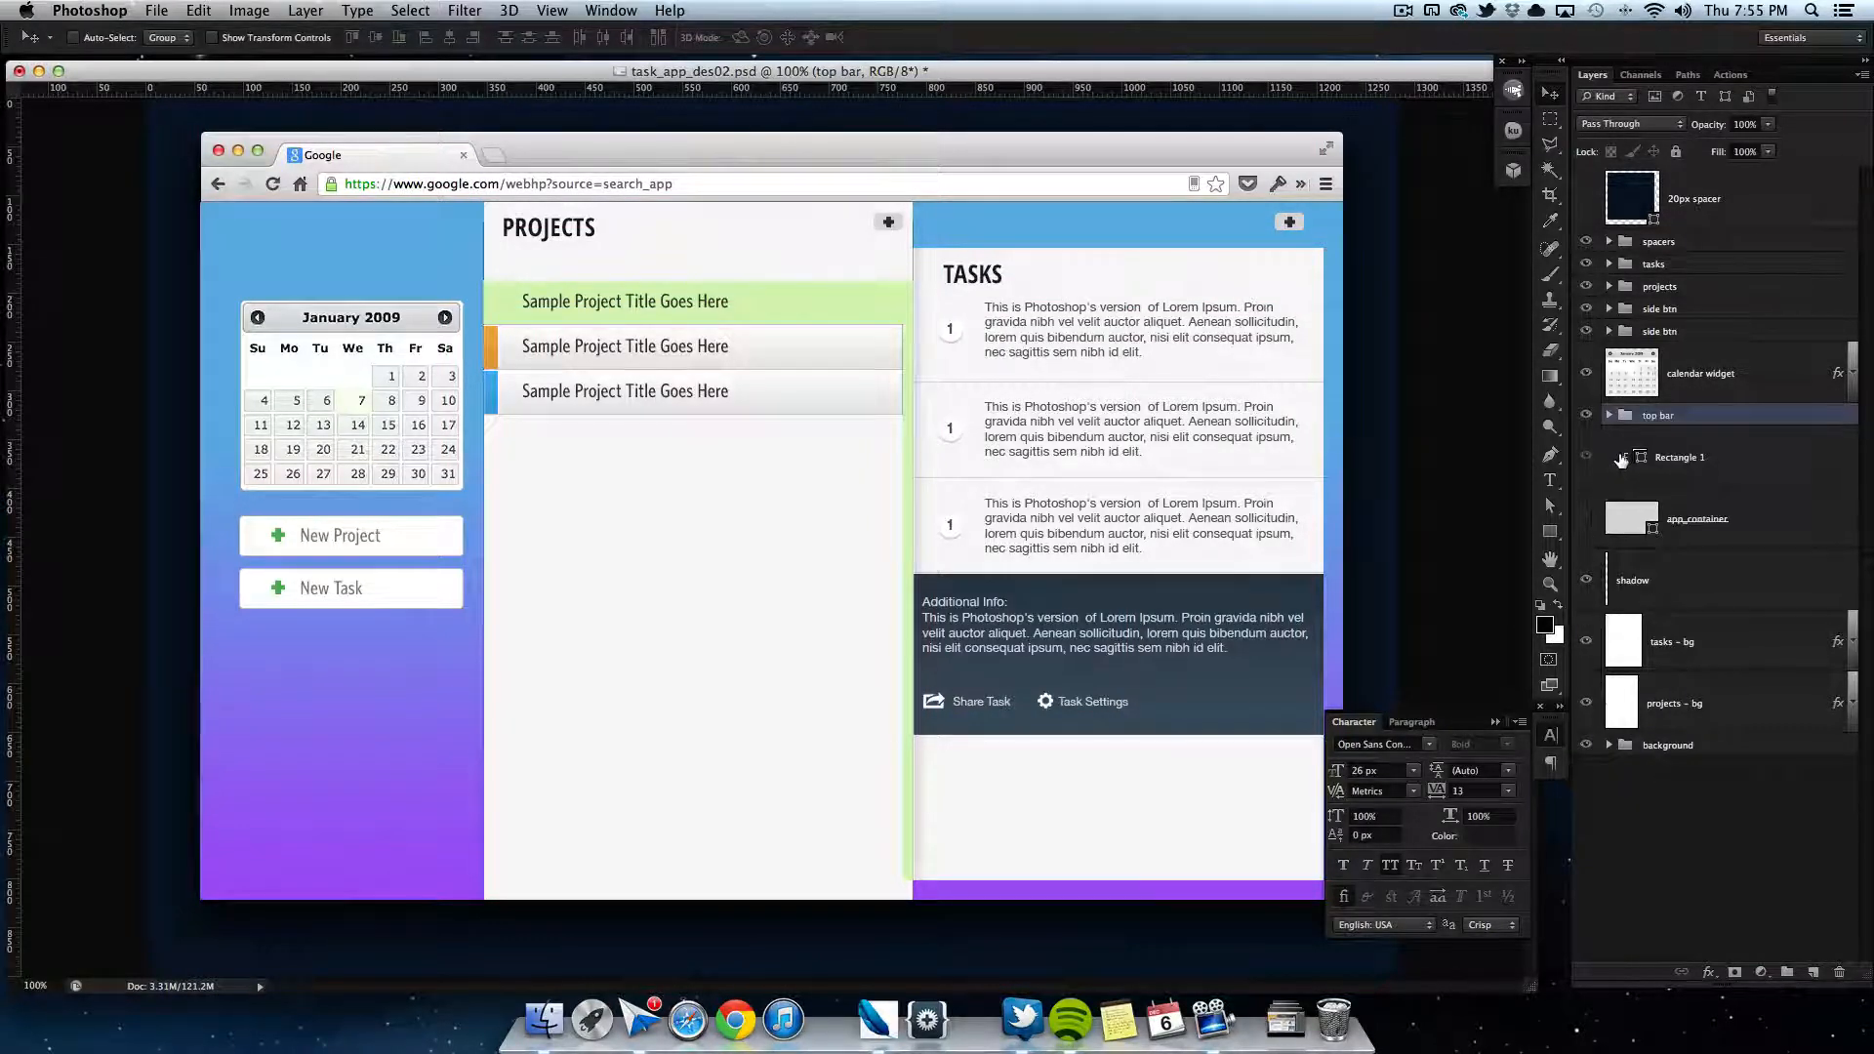
click(1670, 640)
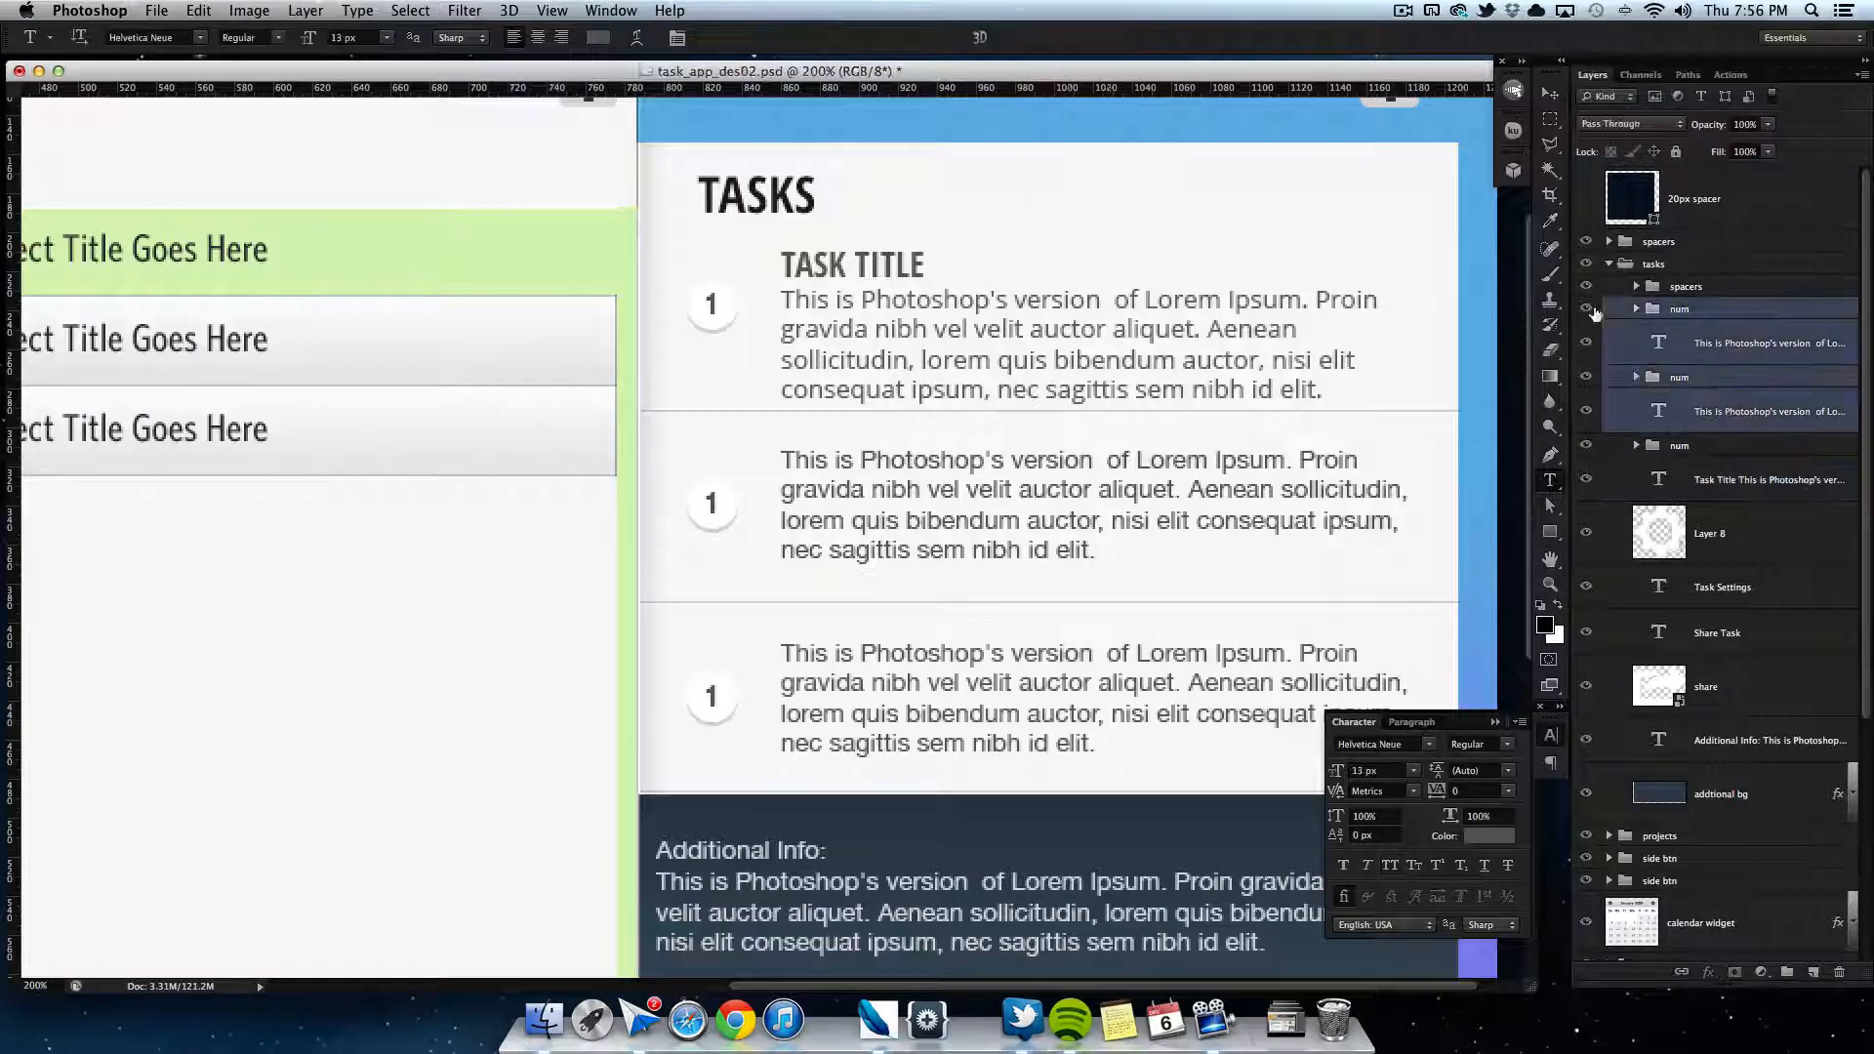
Step: Hide the other two task entries and set the 1 px brush spacing for dotted lines
click(1635, 285)
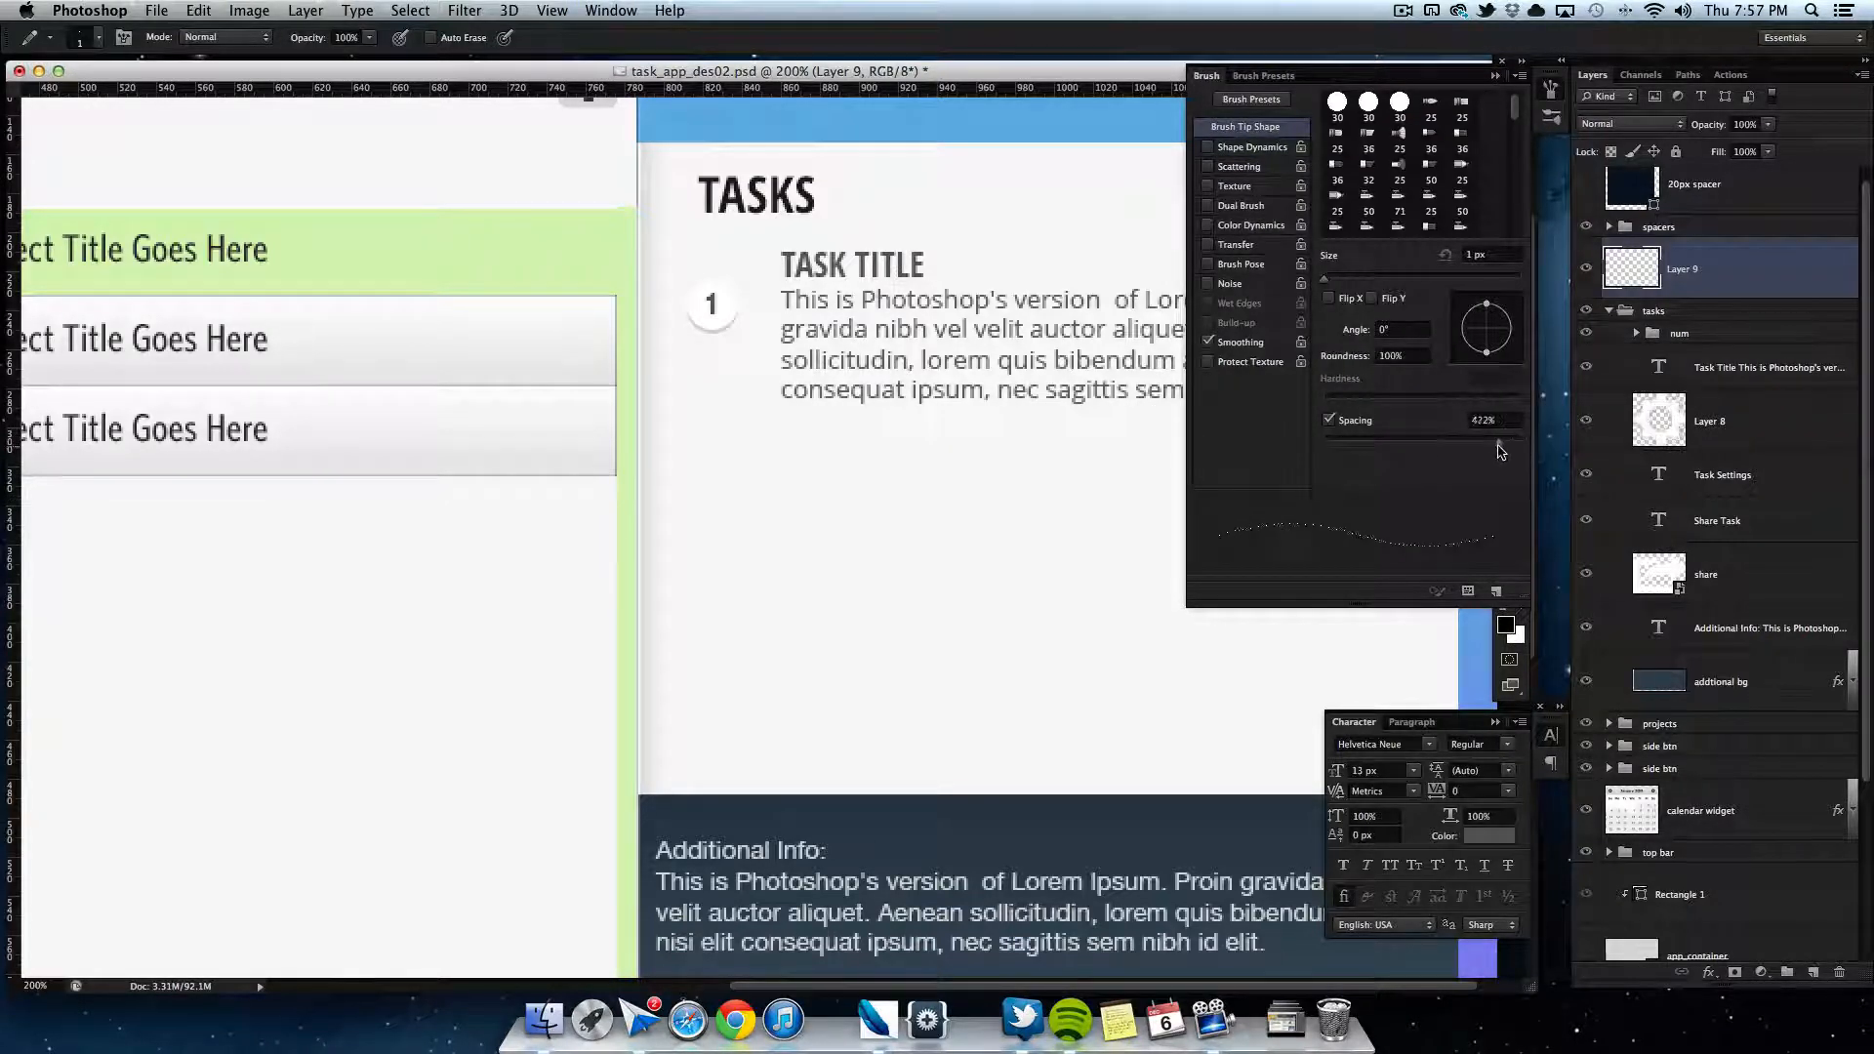
drag(1499, 419, 1508, 445)
text(100)
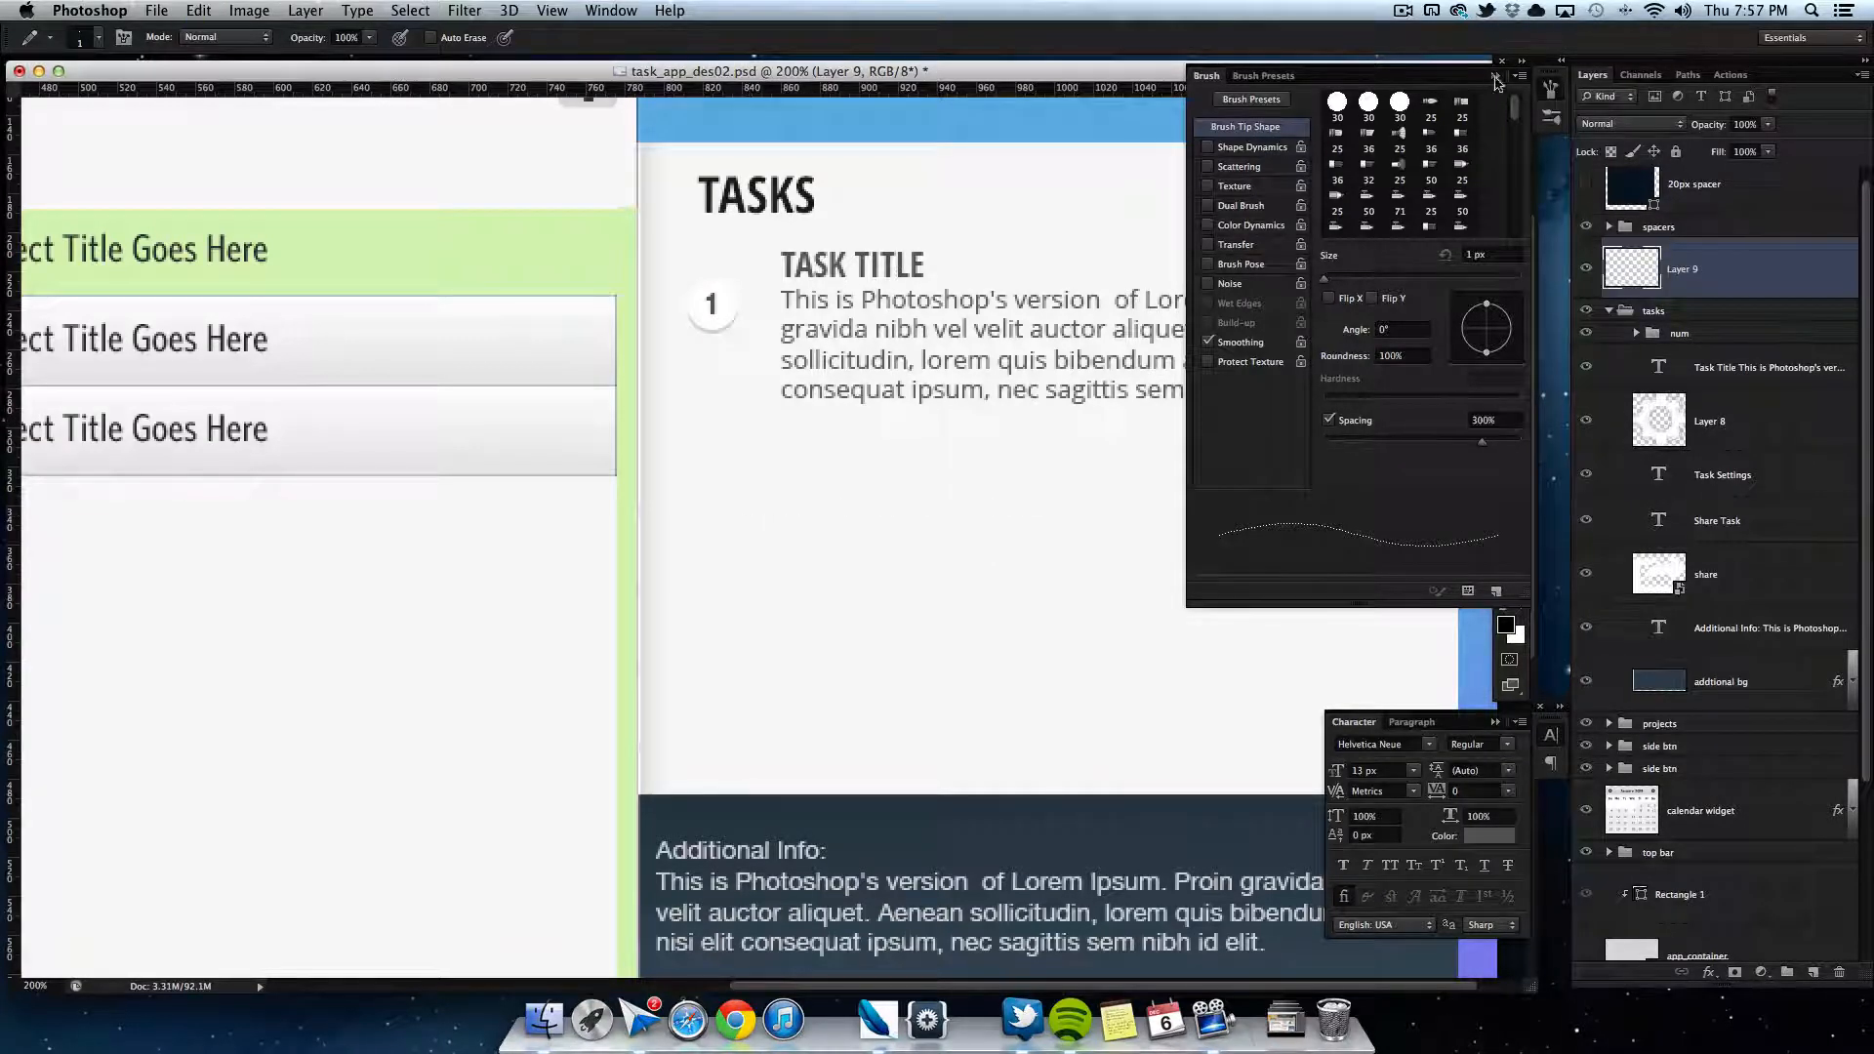
click(1499, 61)
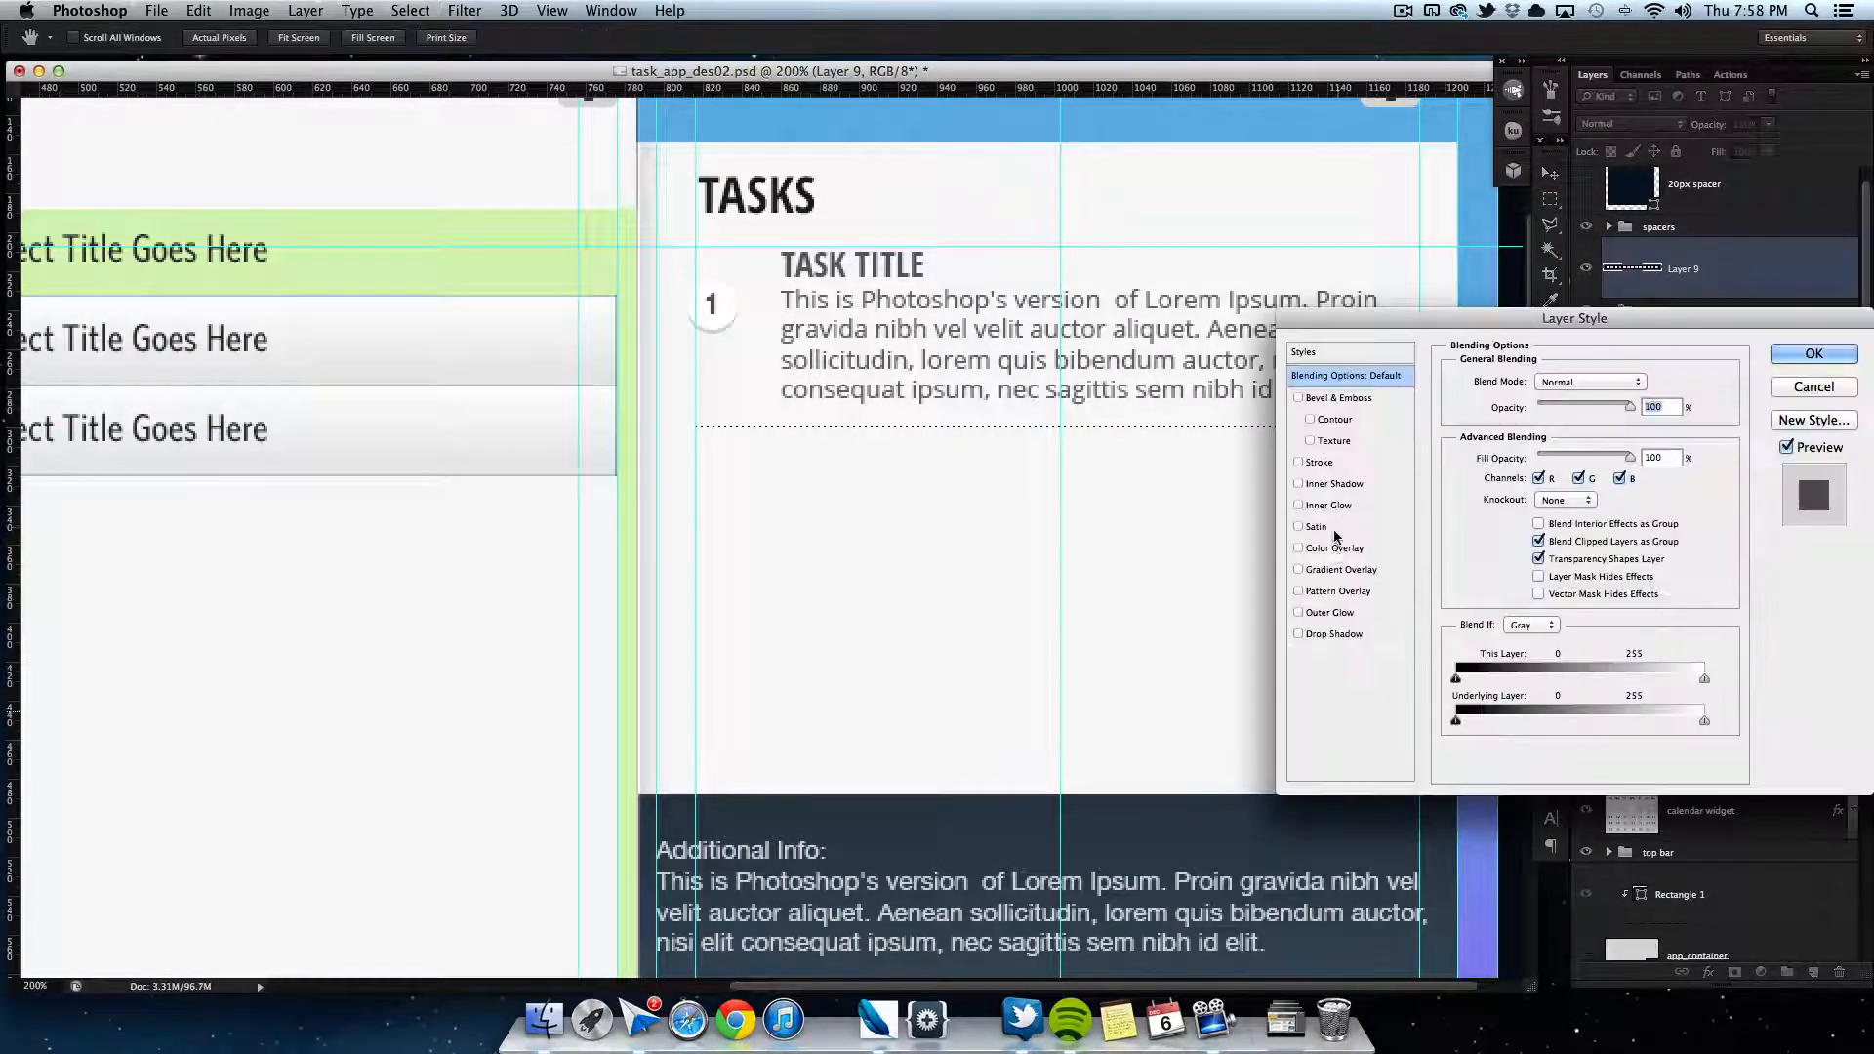
Step: Give Ellipse 1 a light blue Inner Shadow and adjust its Drop Shadow
click(1334, 546)
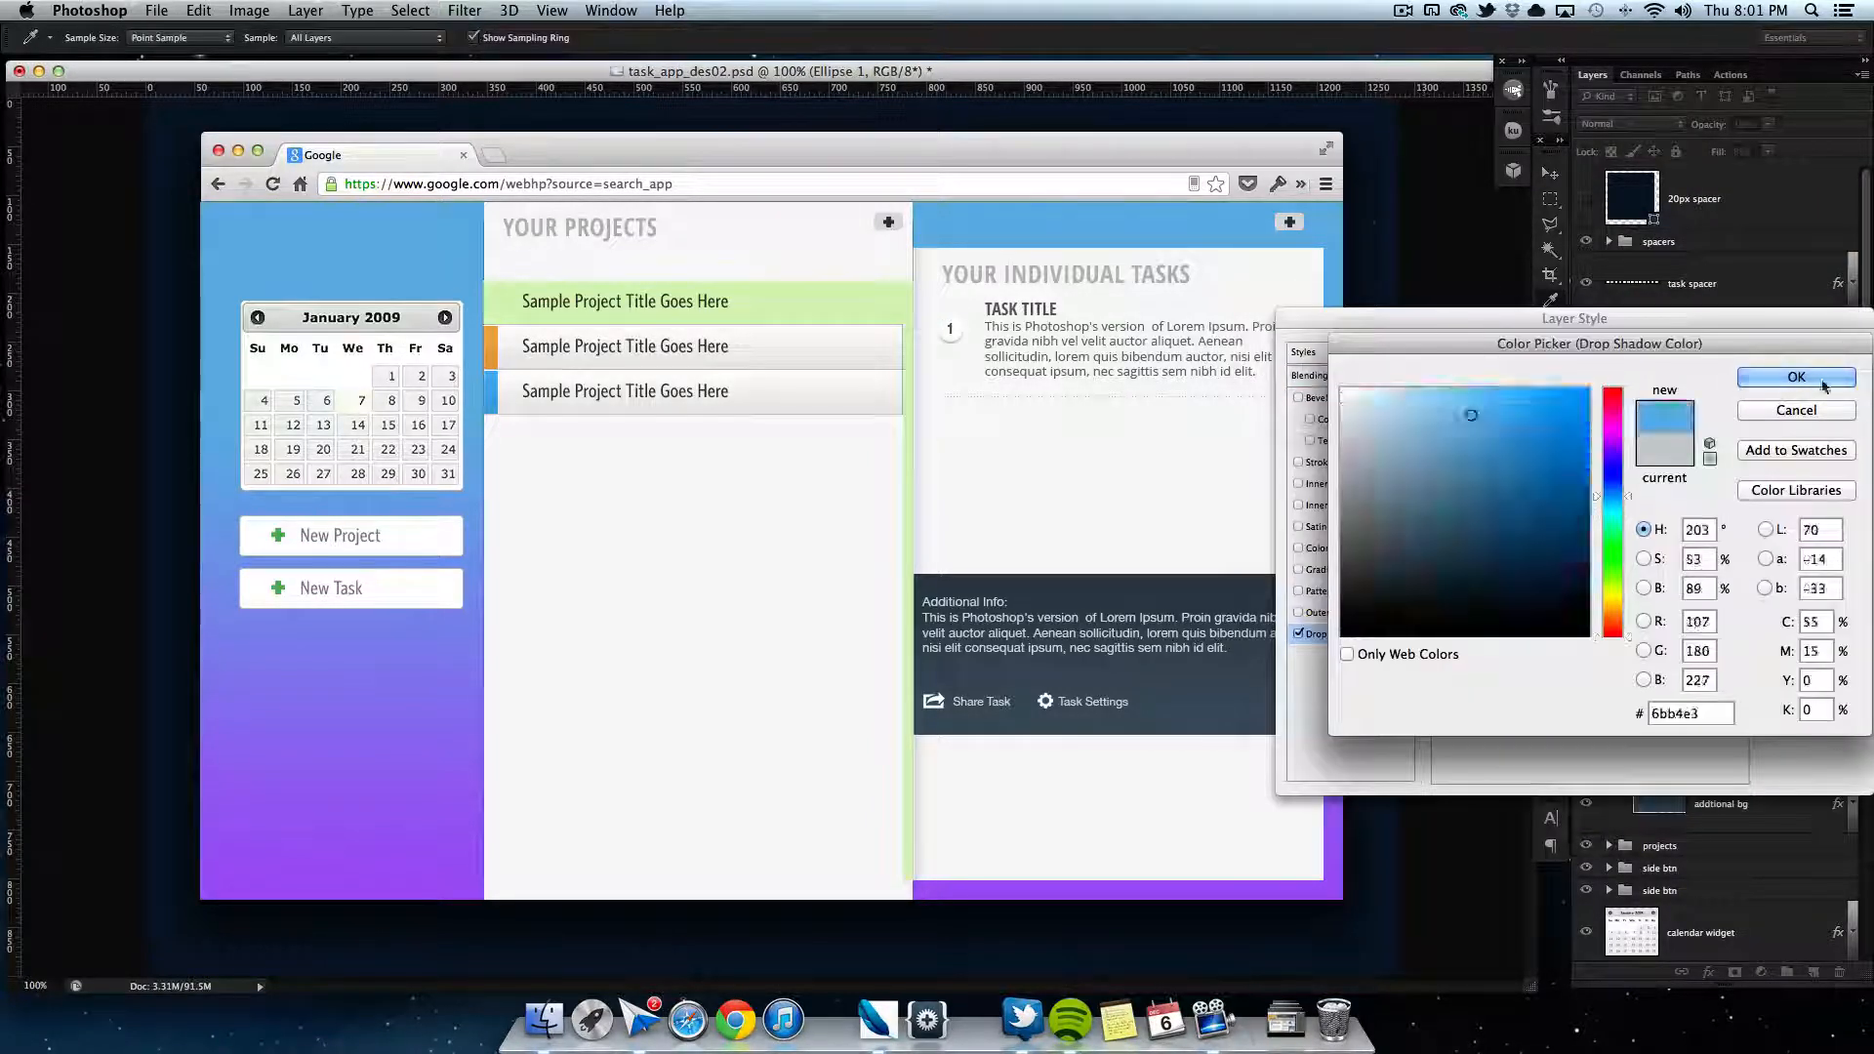
click(1315, 460)
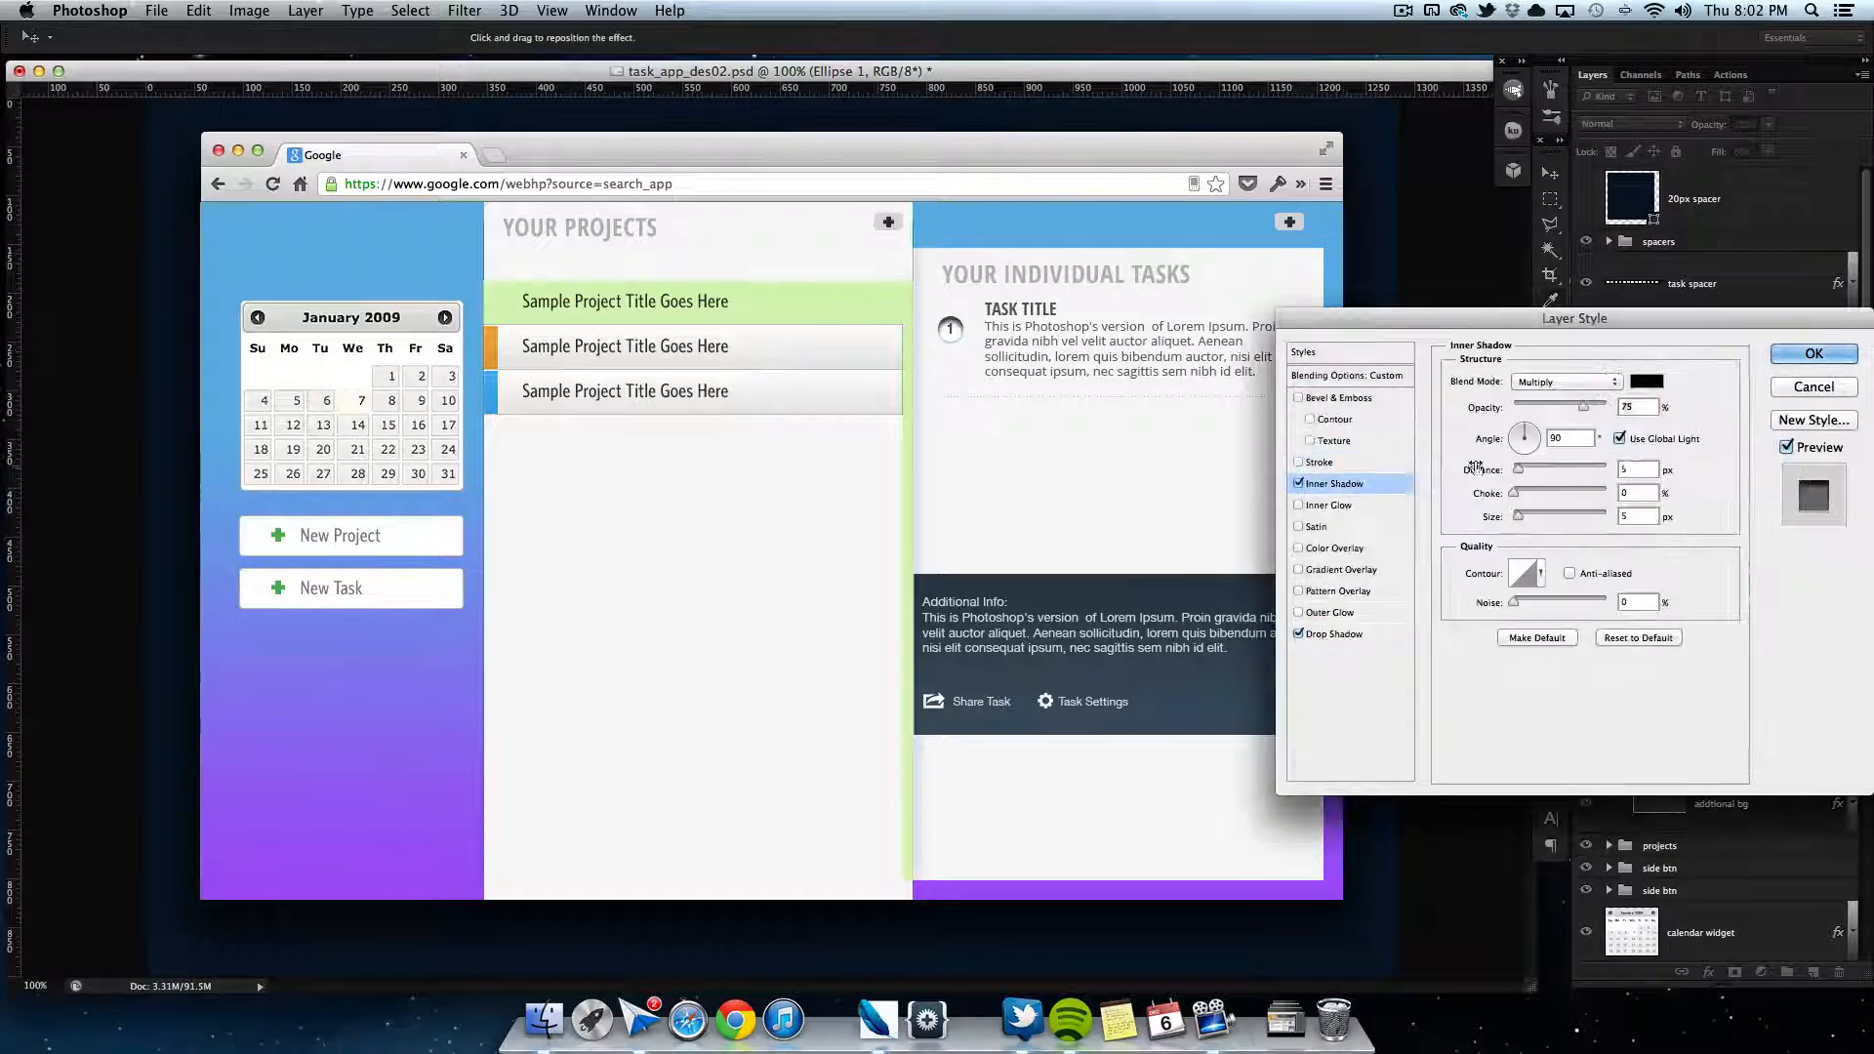
click(1333, 632)
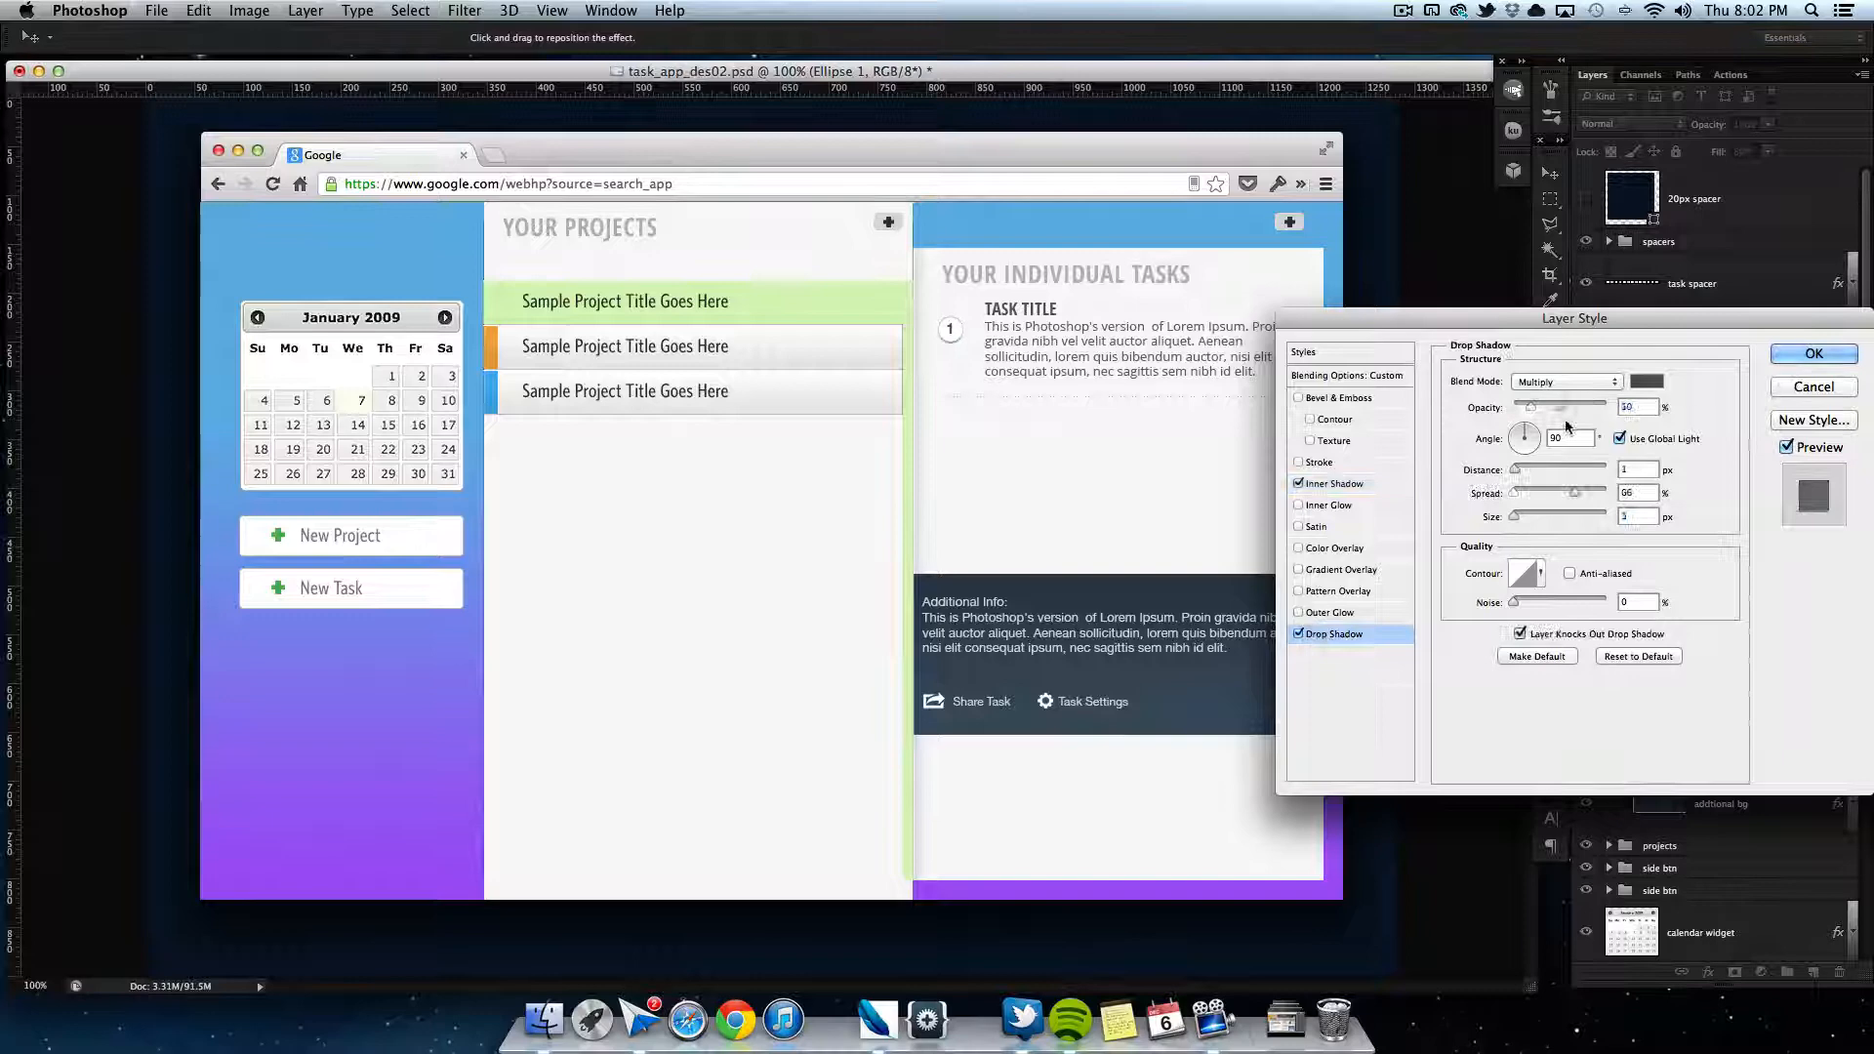
click(1331, 484)
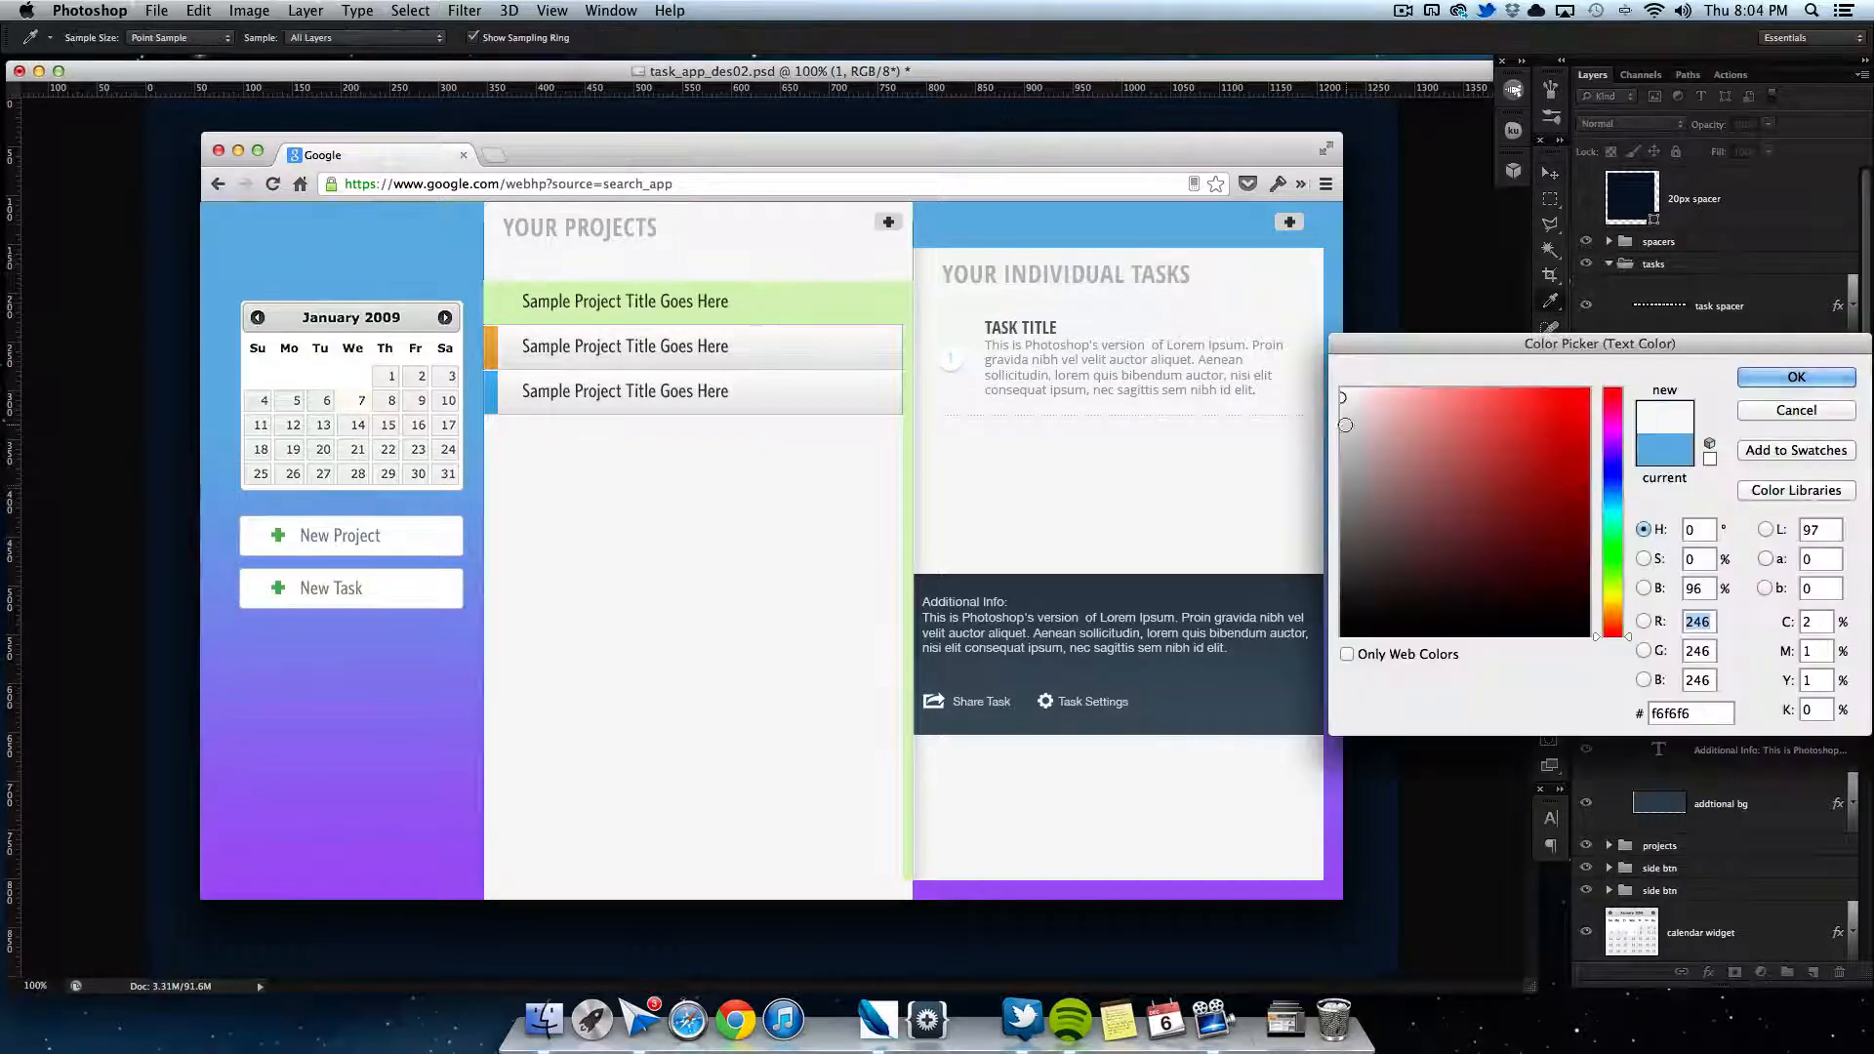
Step: Recolour the task number text to light gray #b6b6b6
click(952, 277)
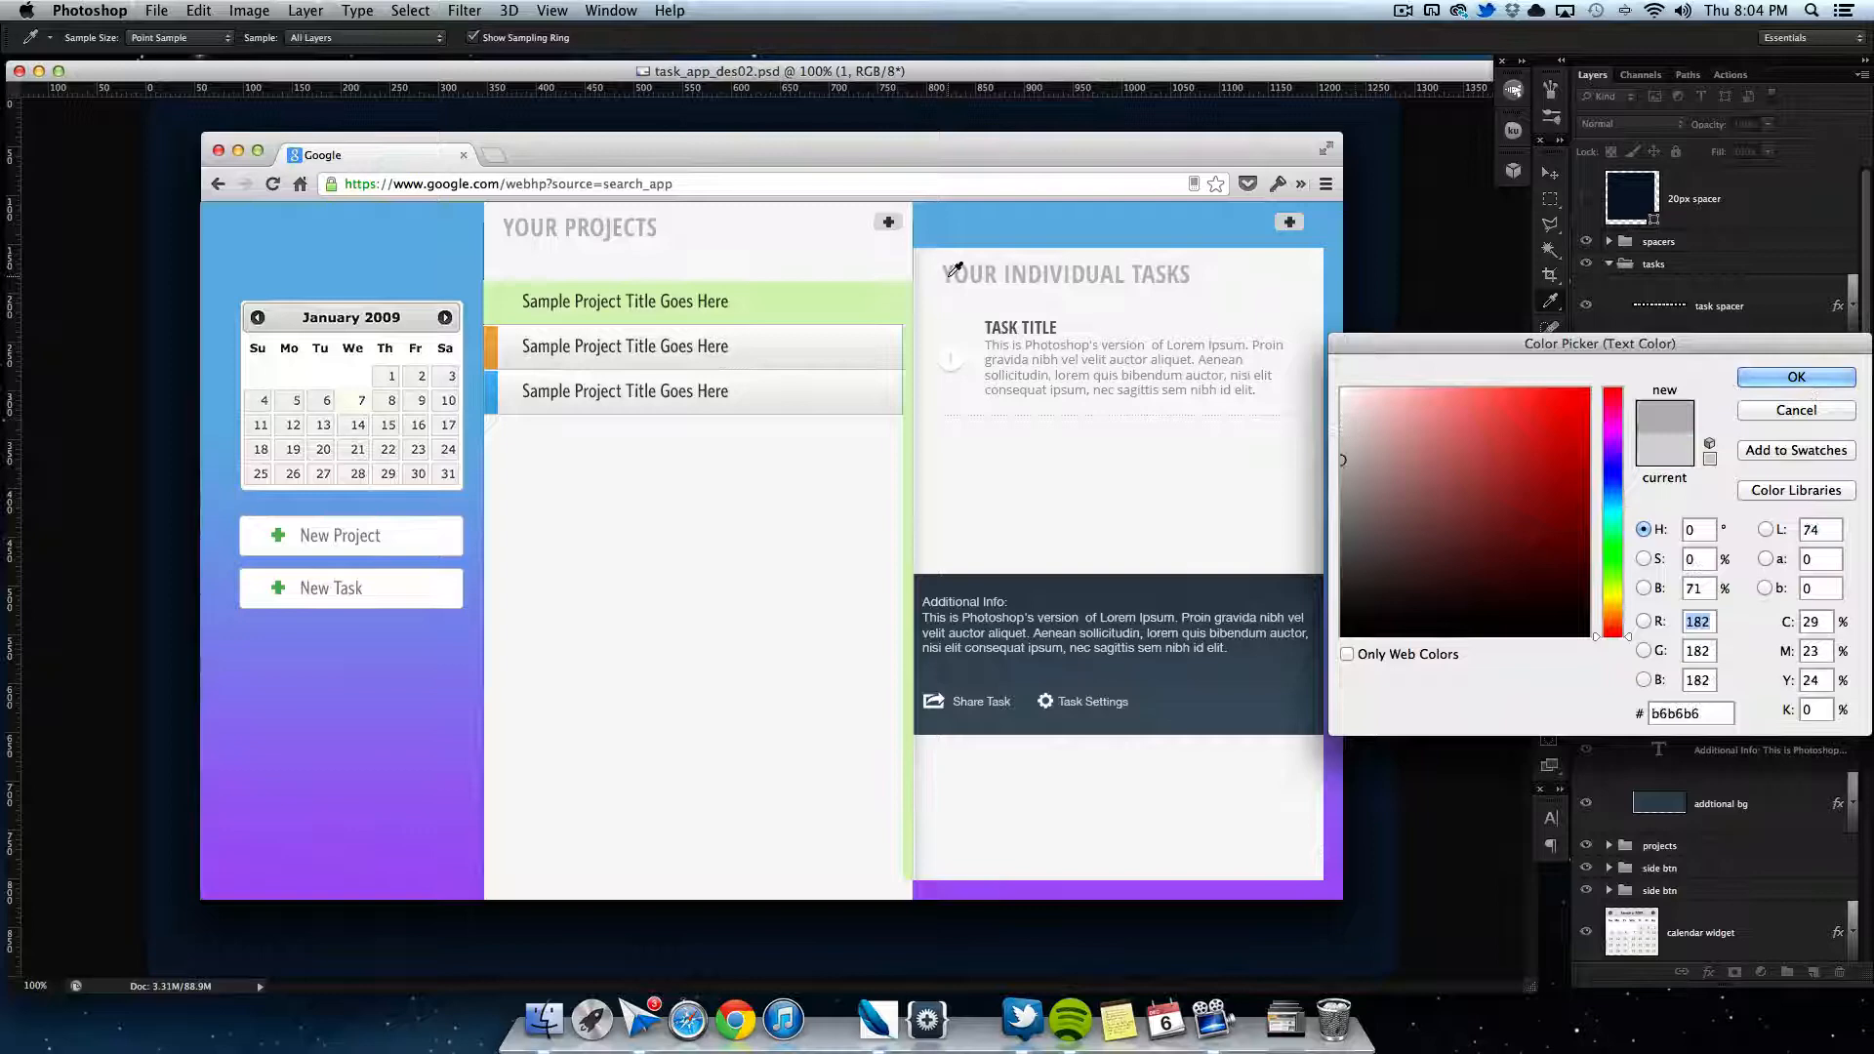
click(1795, 377)
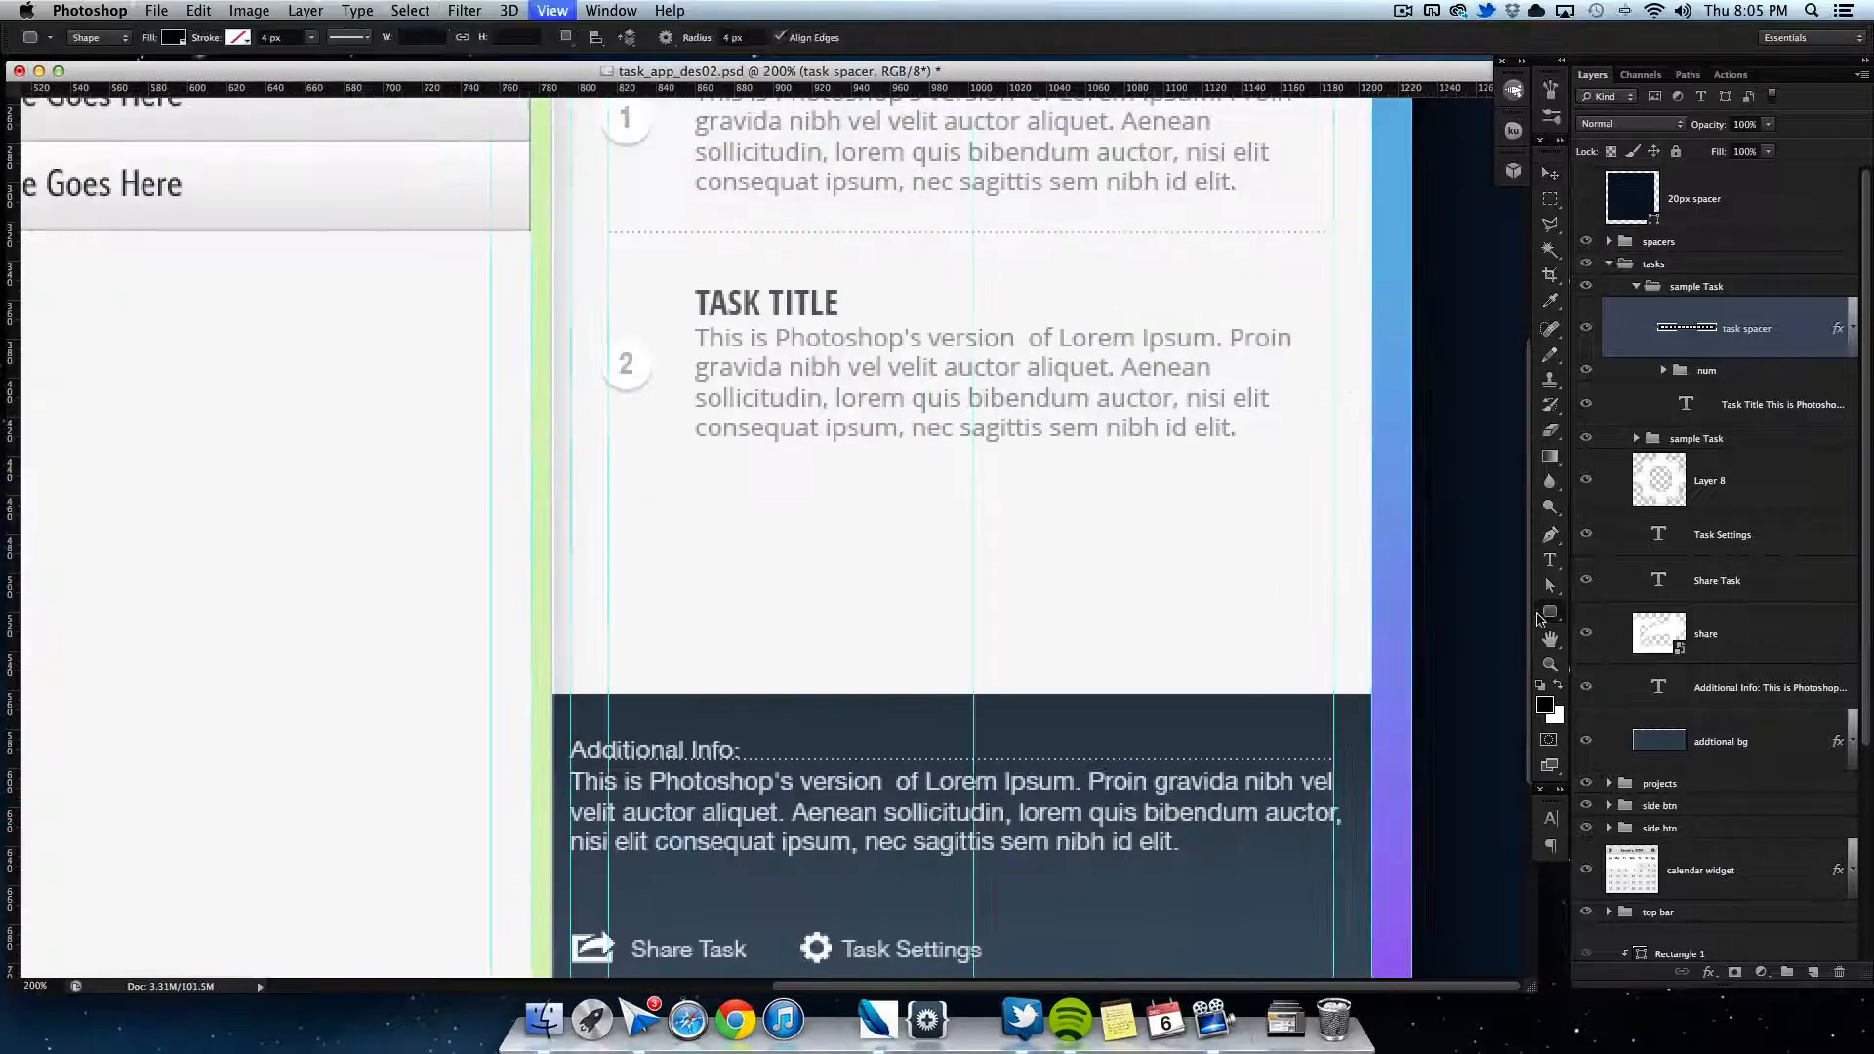
Step: Draw a rounded rectangle over the additional info area and give it a light gray fill
drag(609, 483, 1333, 732)
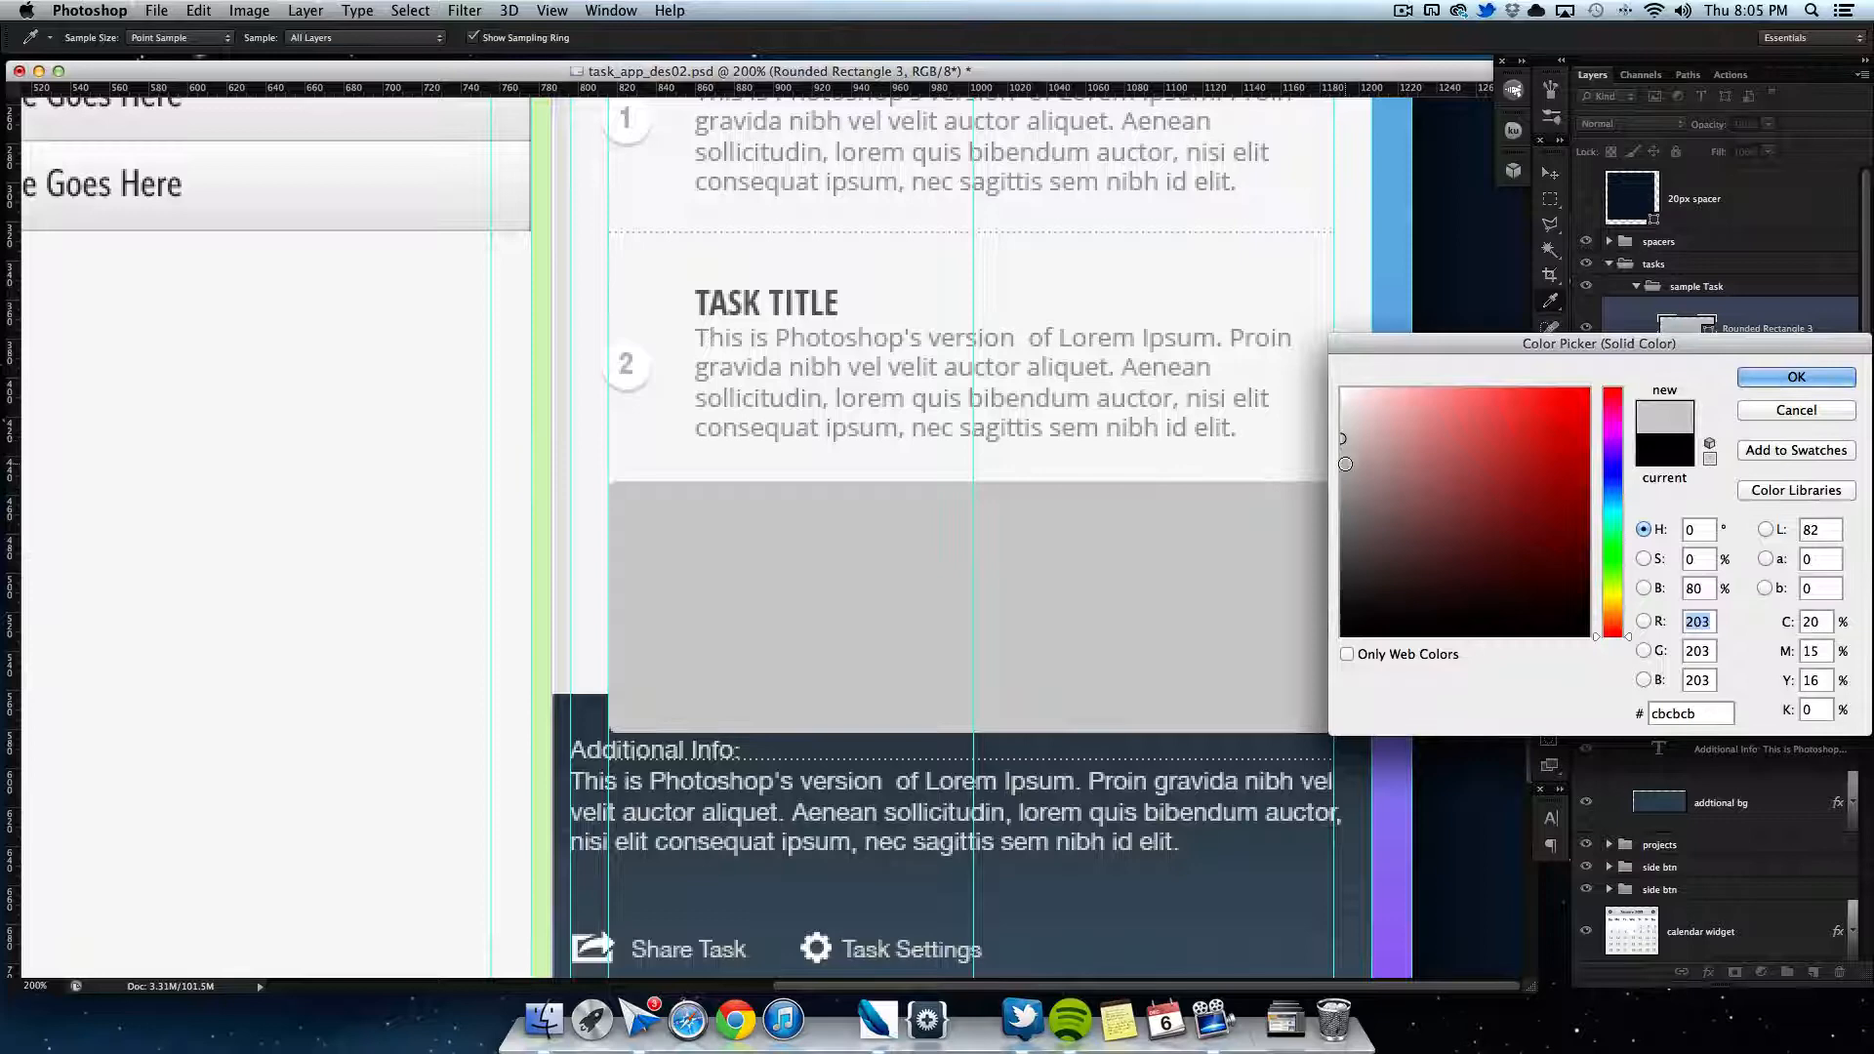
click(1796, 377)
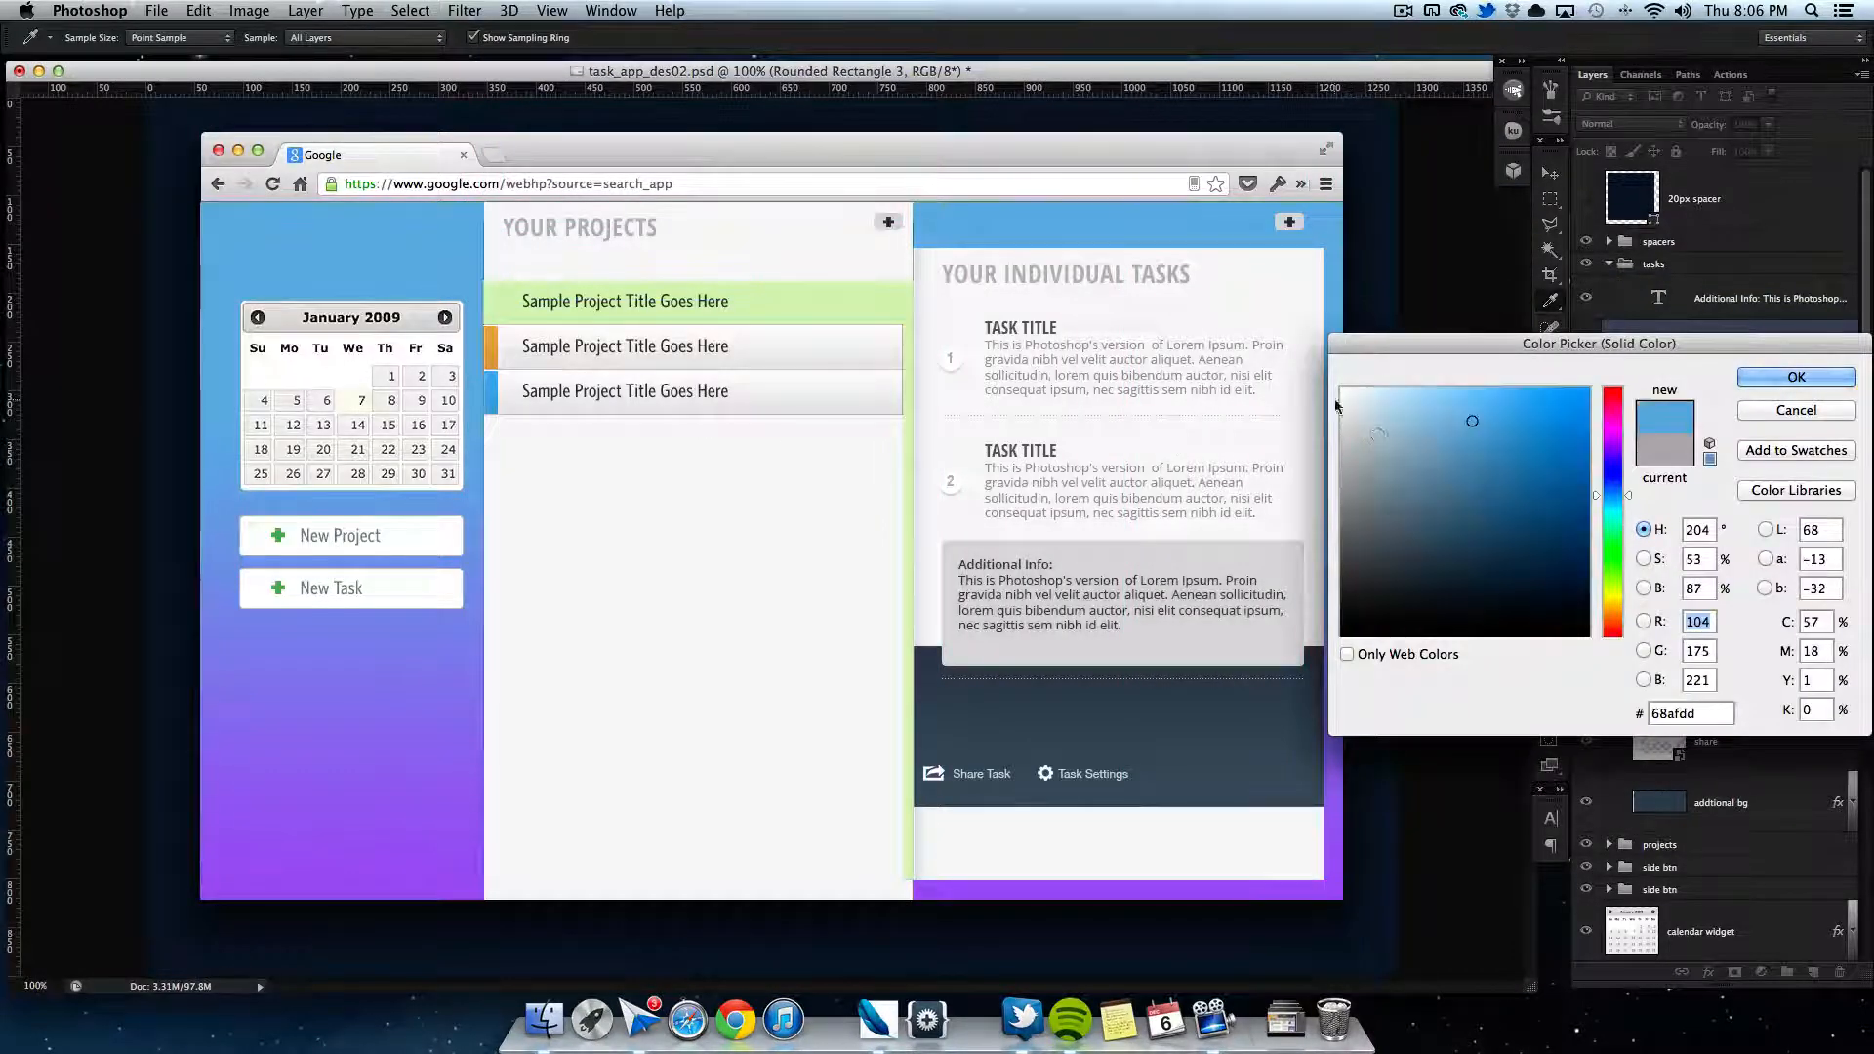
click(1796, 377)
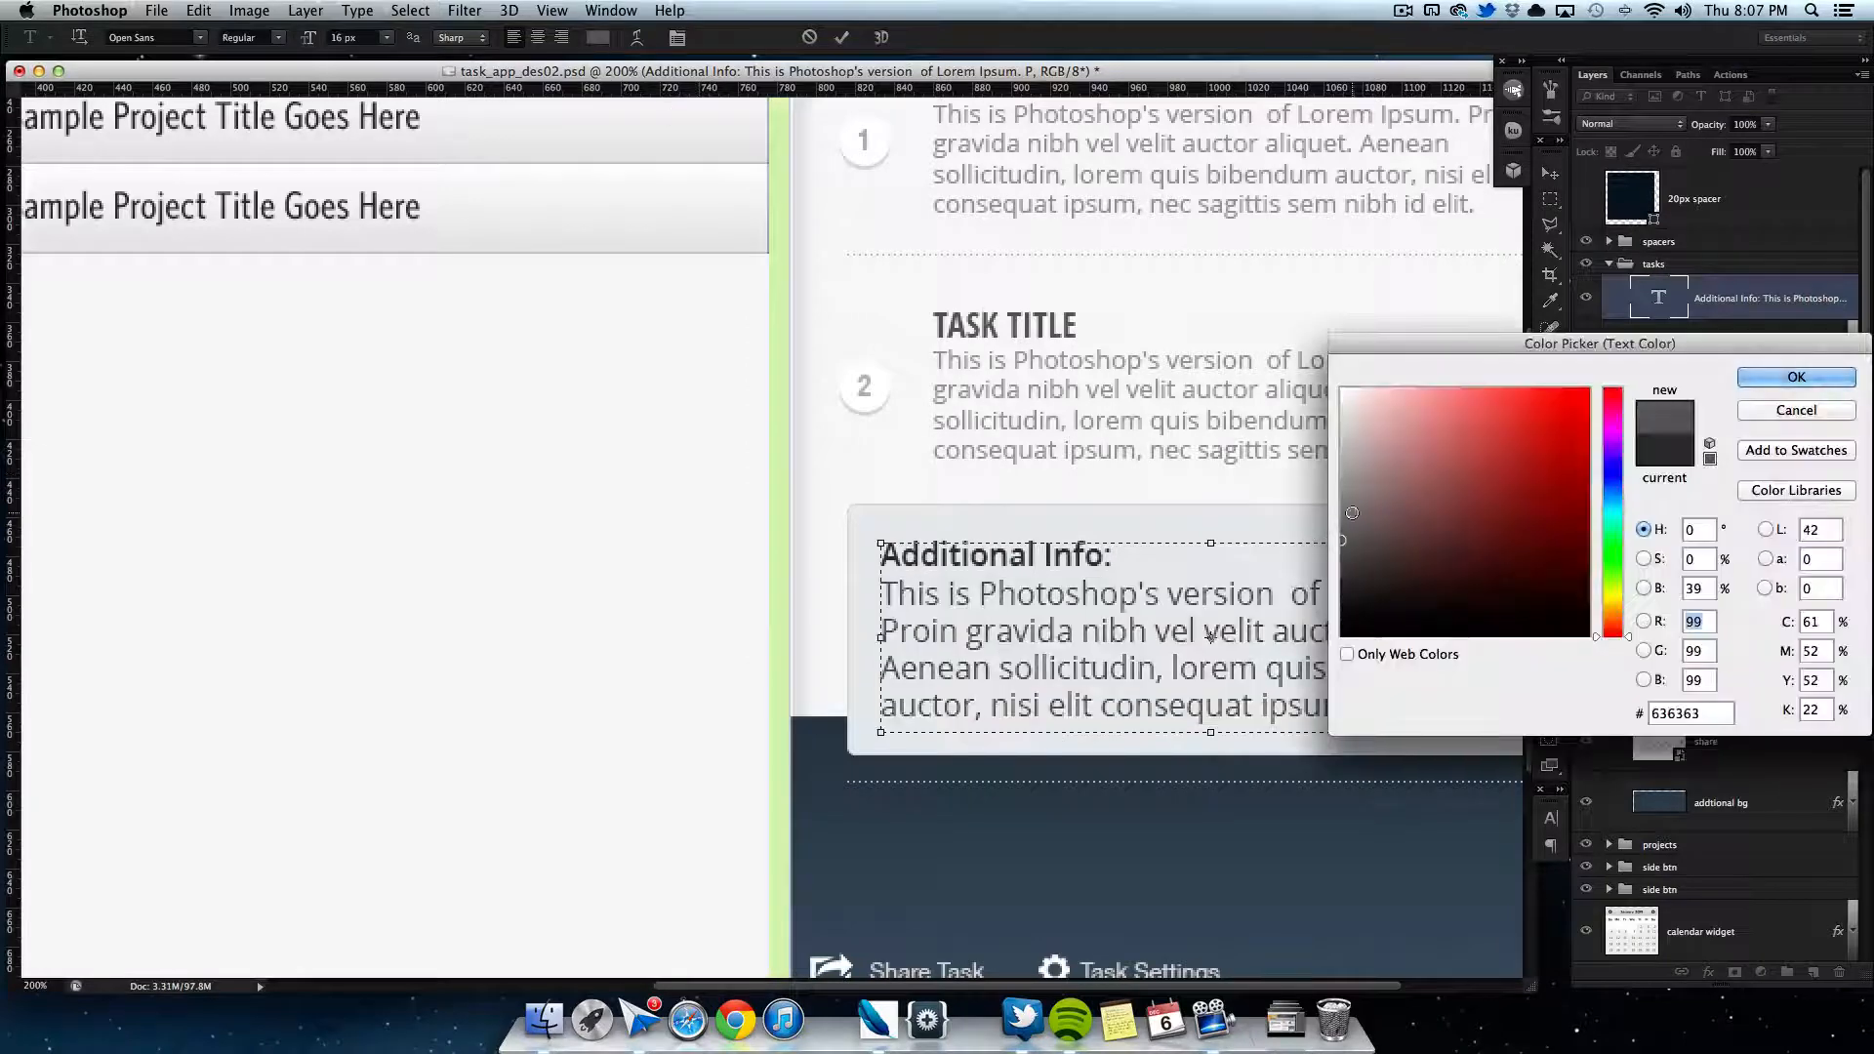
Step: Set the info text to dark gray #636363, then reopen its colour for further editing
click(1795, 376)
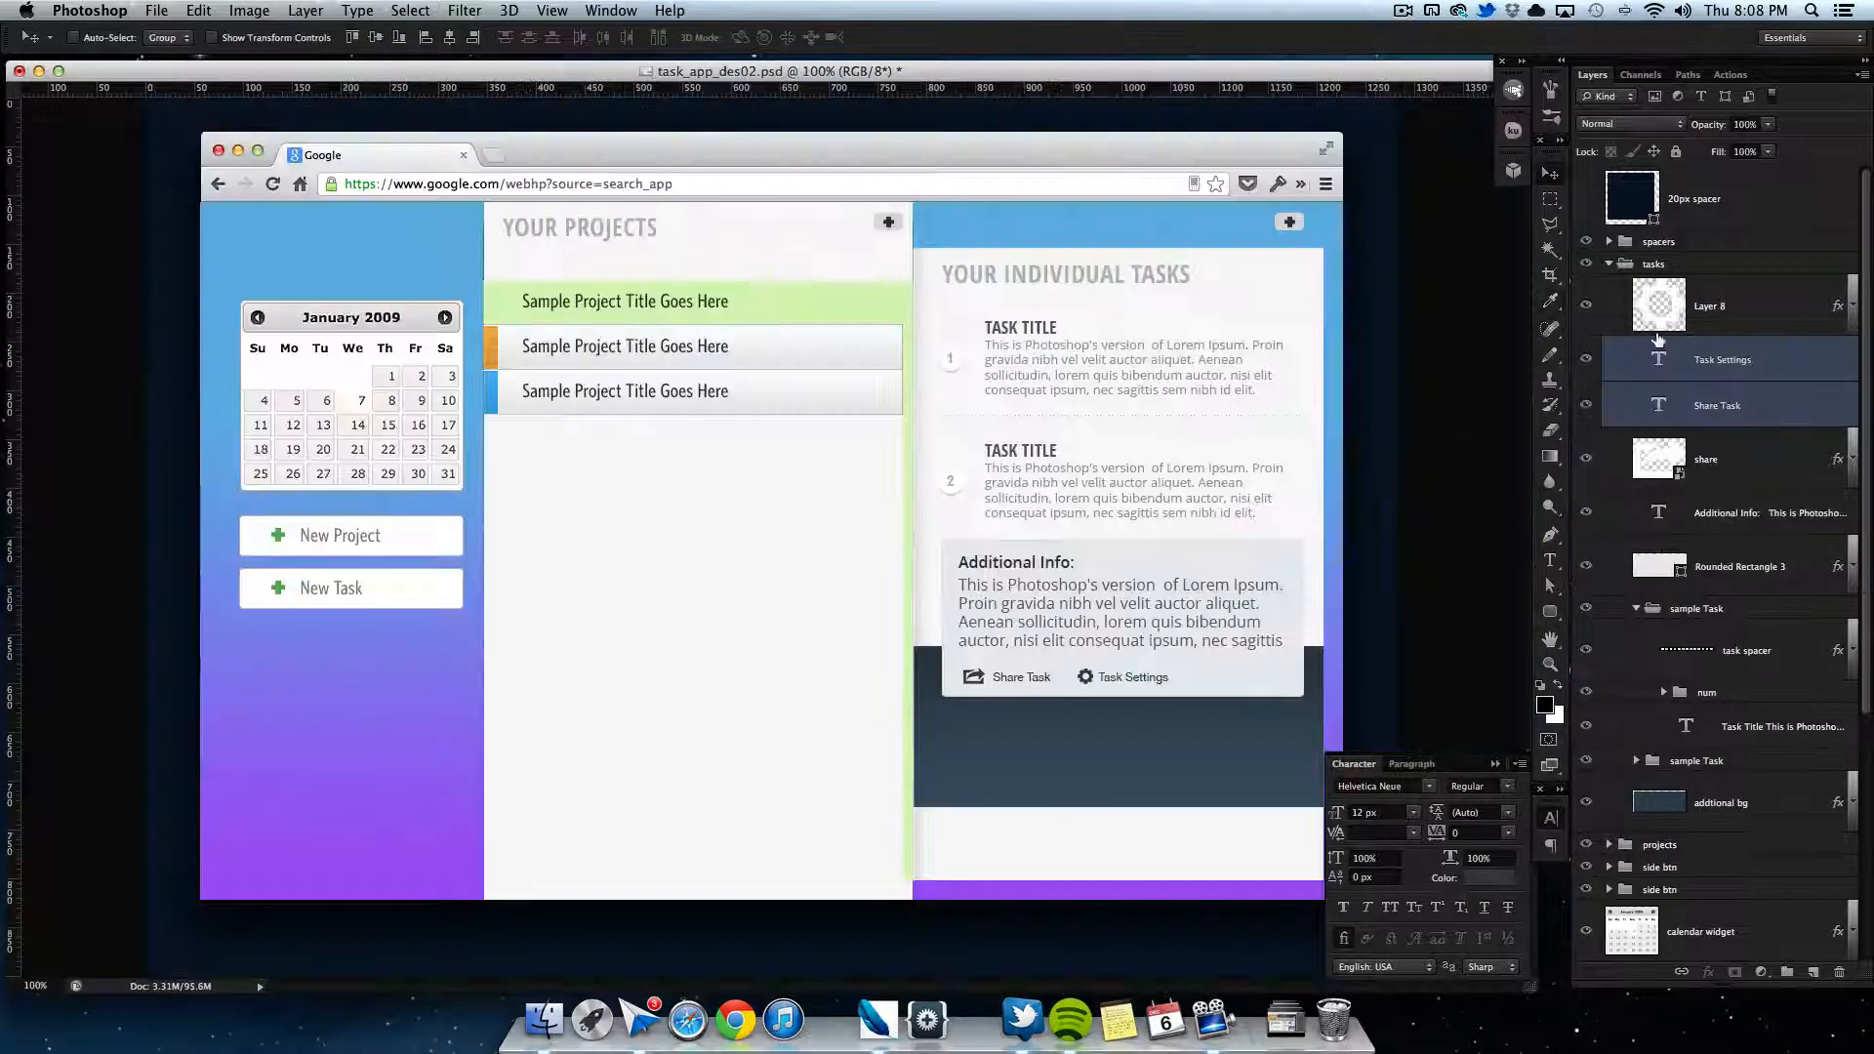
double_click(1120, 605)
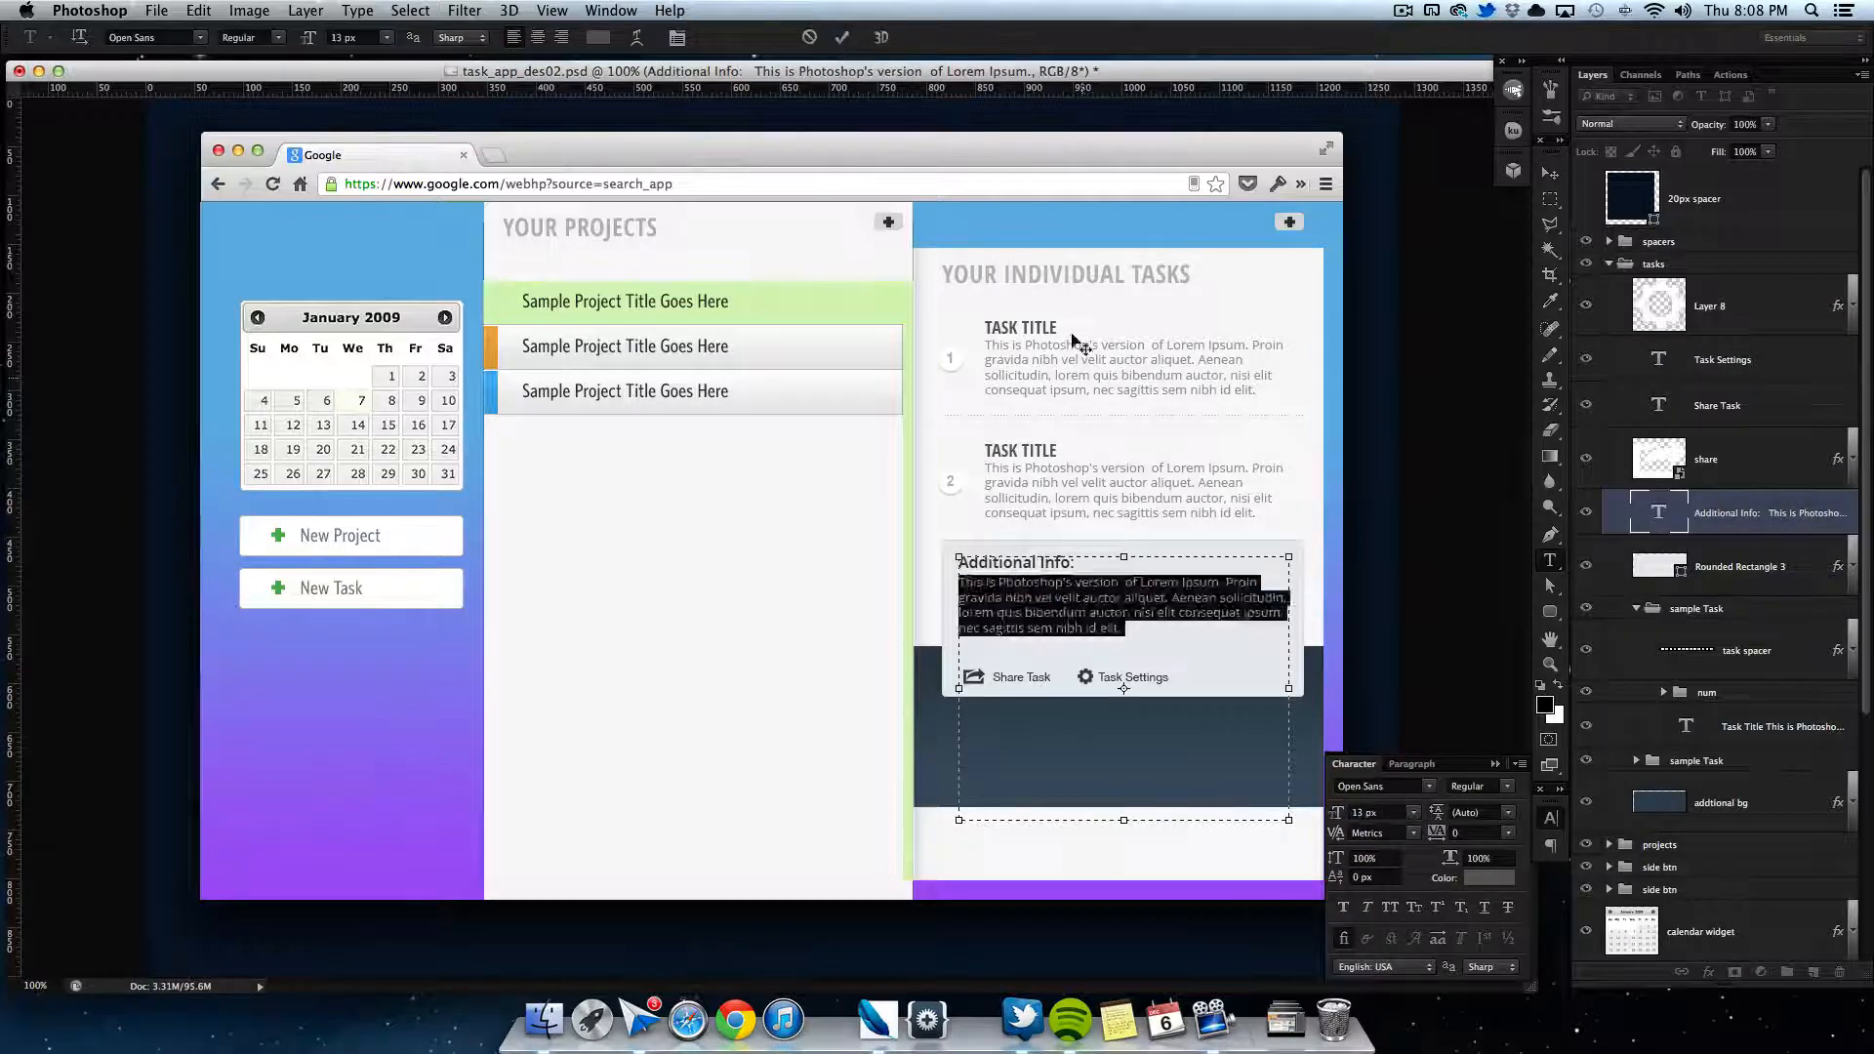
click(1487, 878)
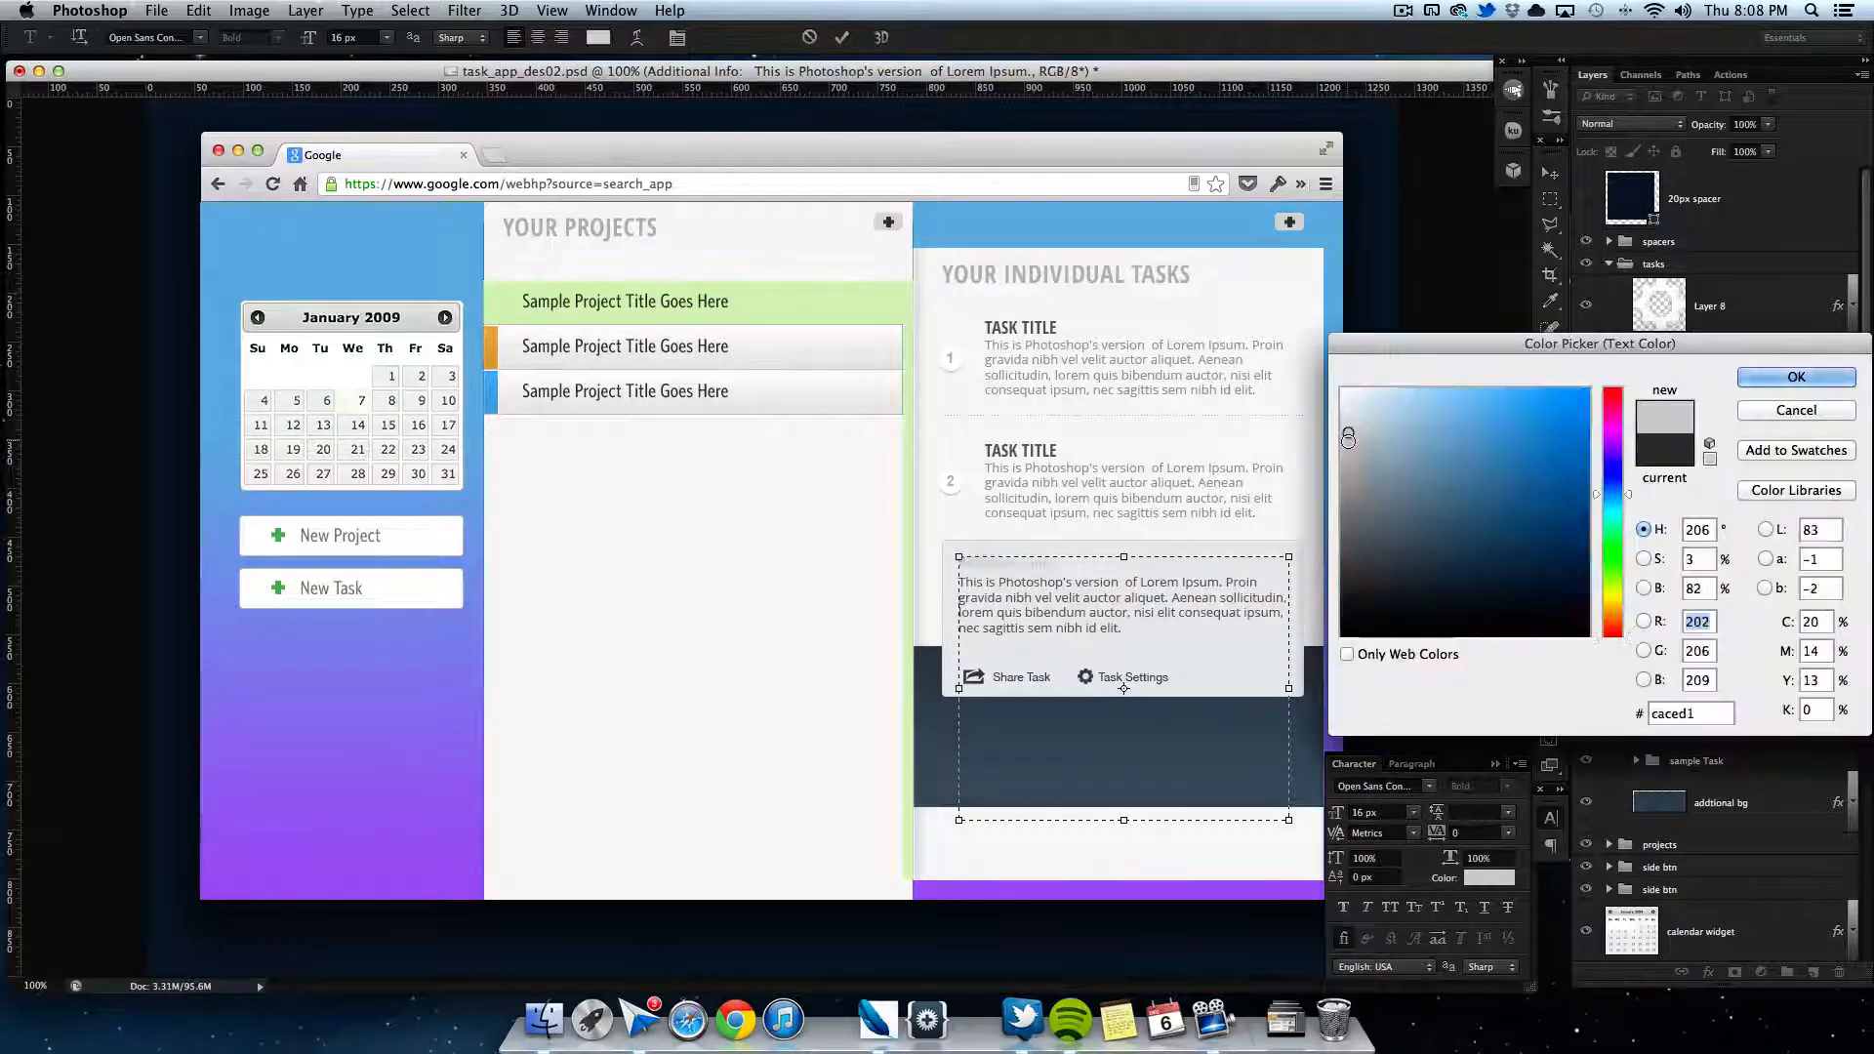